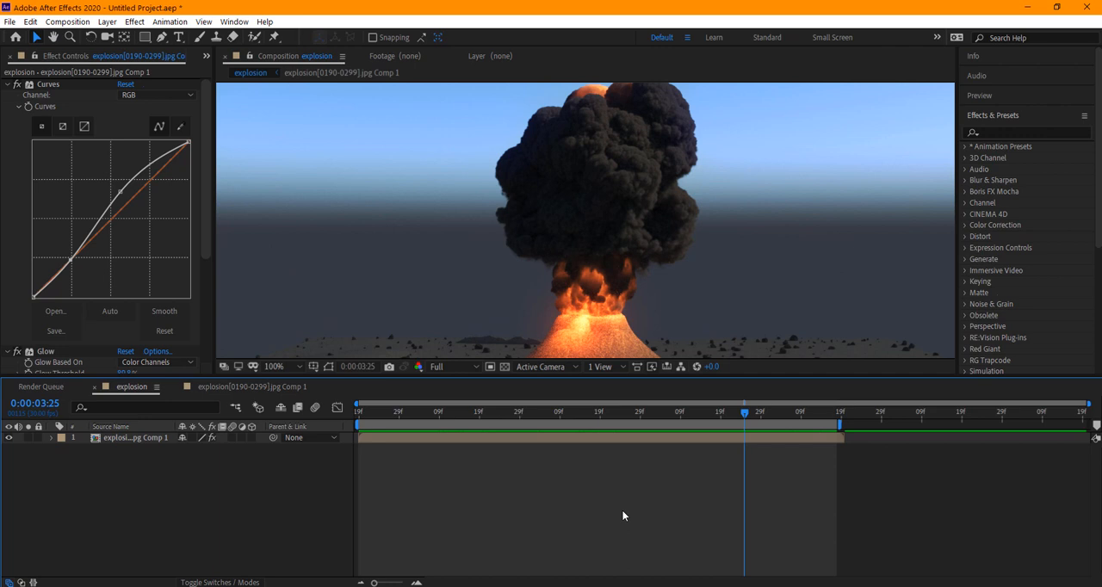
mouse_move(616, 444)
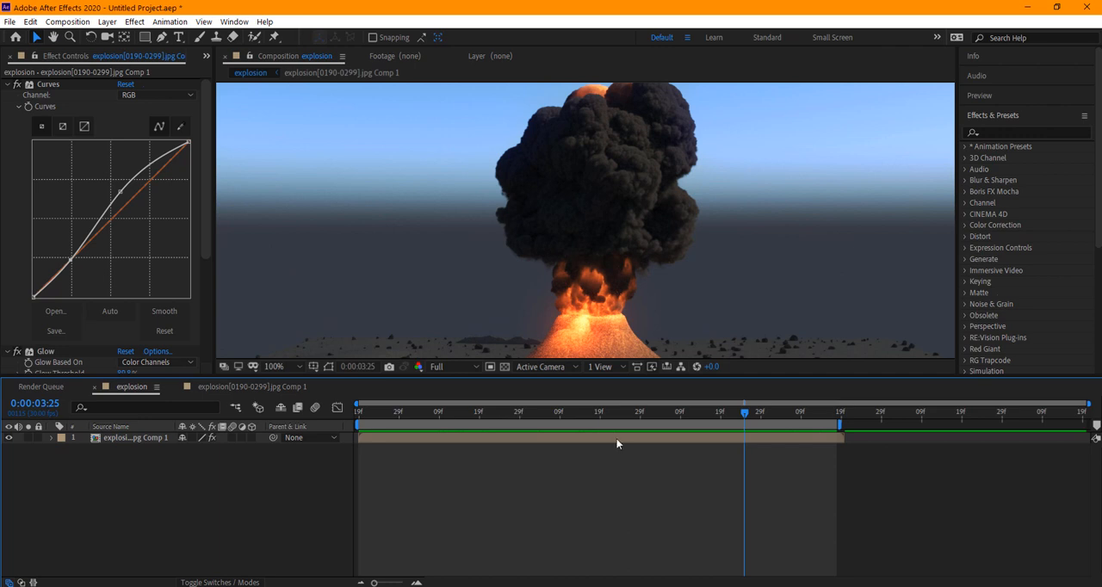
mouse_move(598, 336)
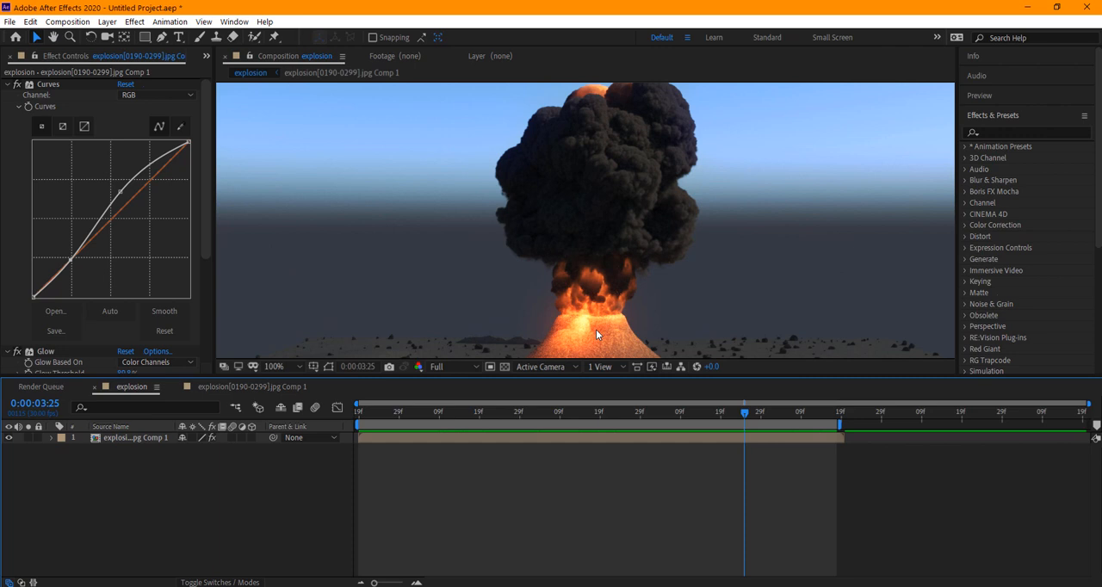
mouse_move(599, 286)
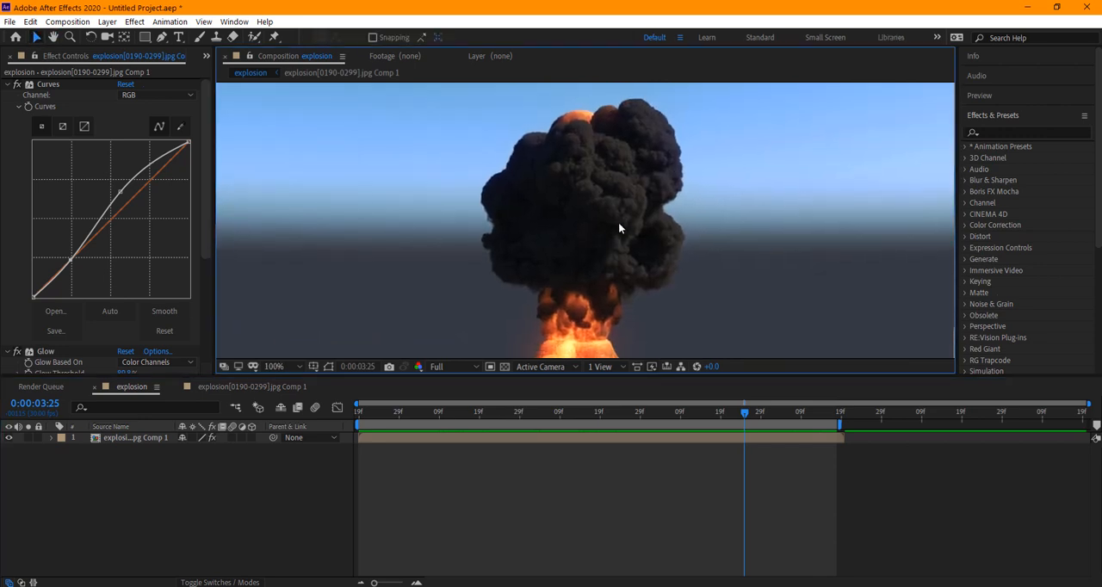
Scrub to an earlier eruption frame, expand the simulator's Grid rollout and bring up Units Setup
click(273, 365)
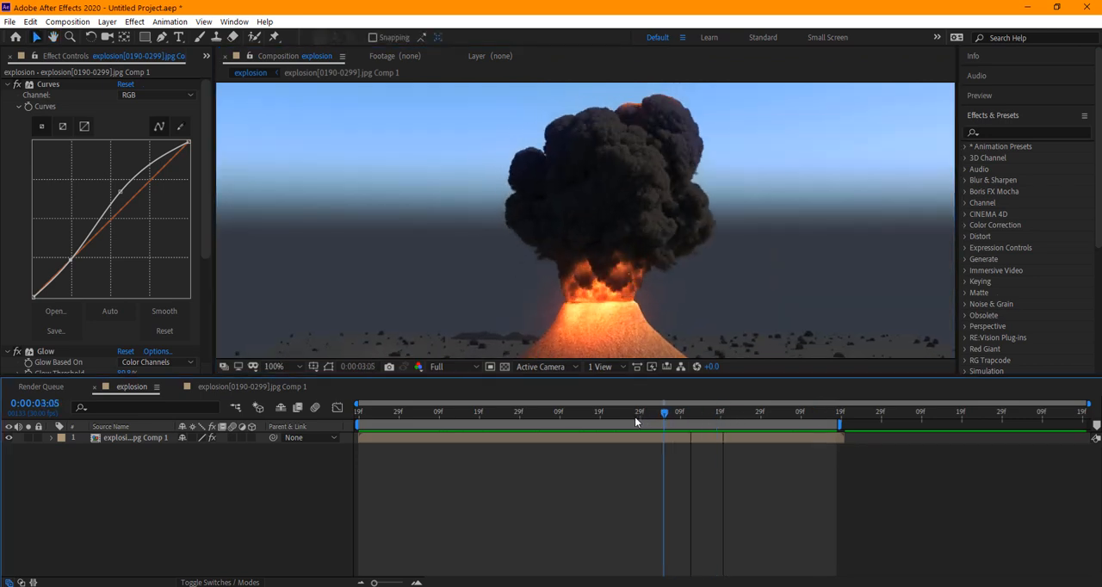
drag(662, 411, 726, 411)
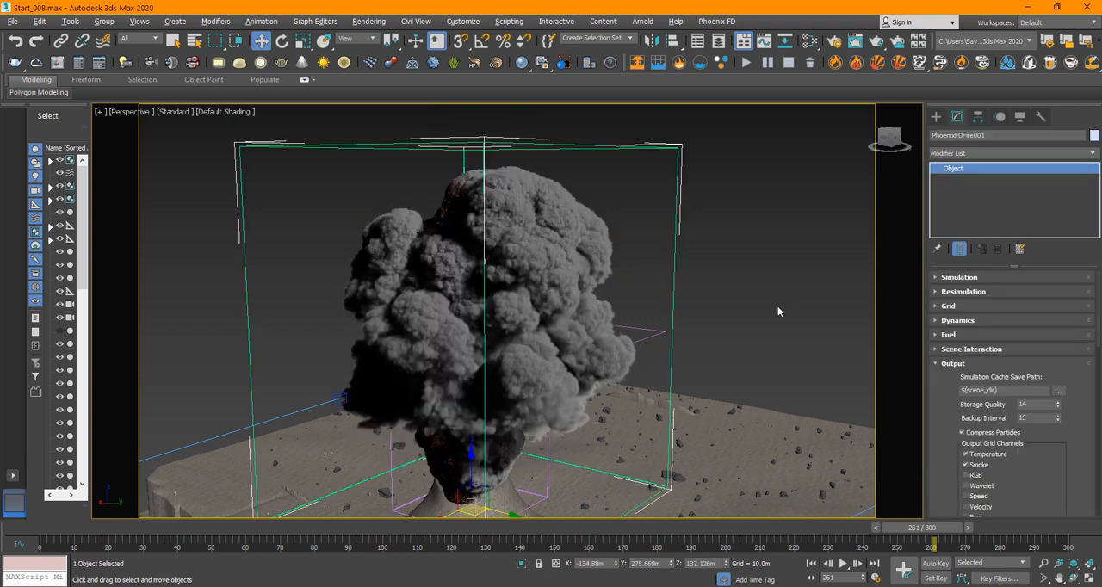
mouse_move(910, 217)
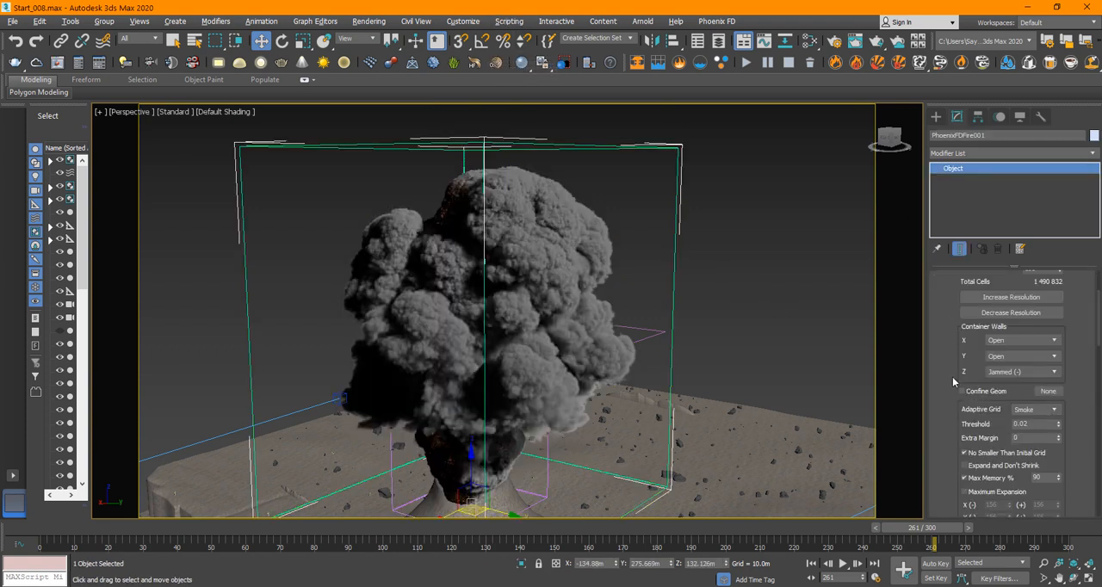
click(947, 276)
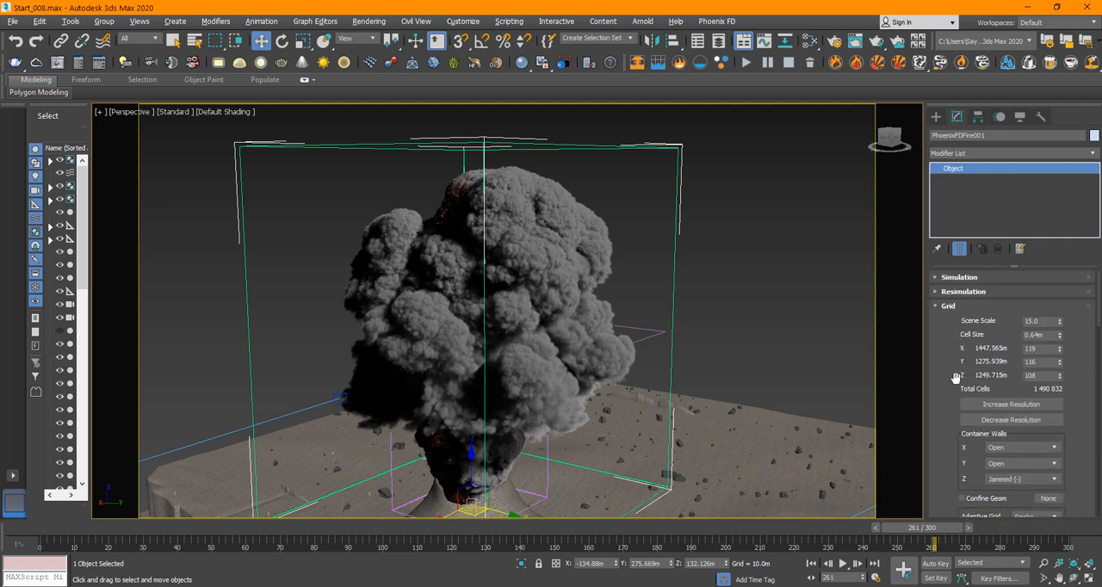
mouse_move(888, 365)
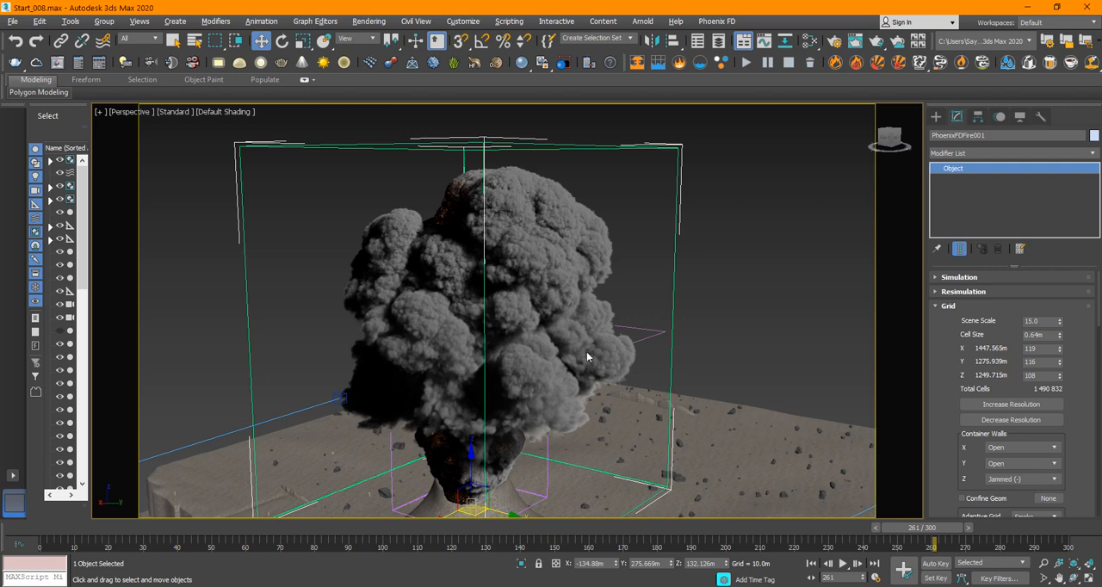
mouse_move(479, 21)
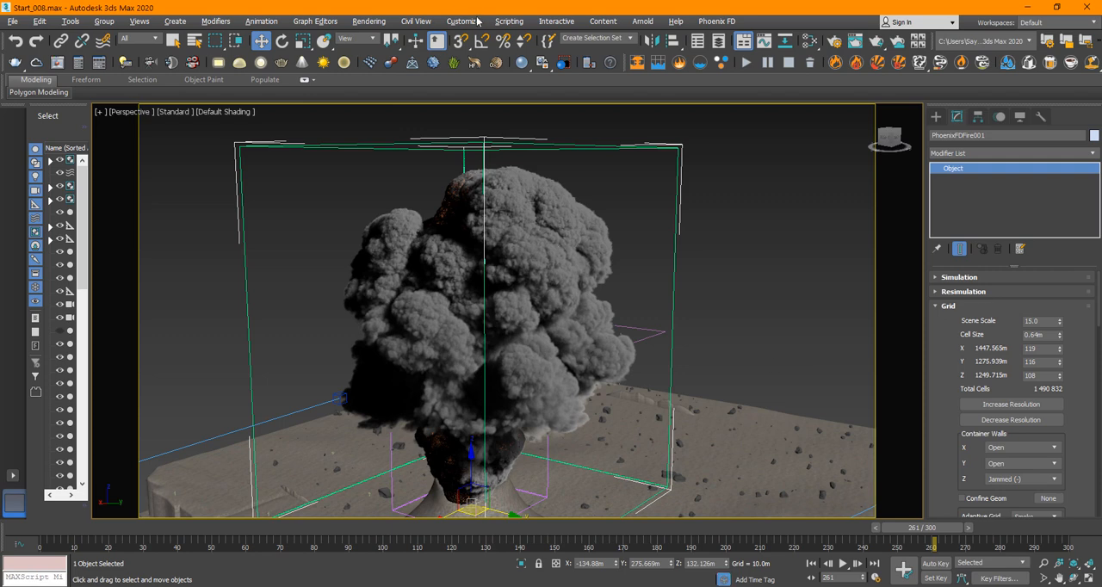
click(461, 21)
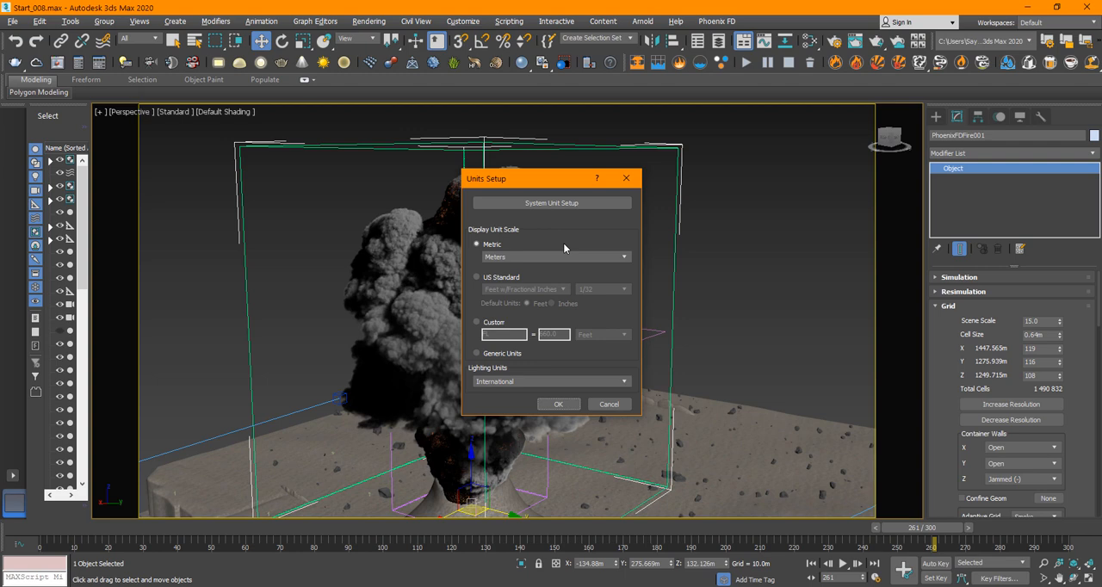
mouse_move(630, 129)
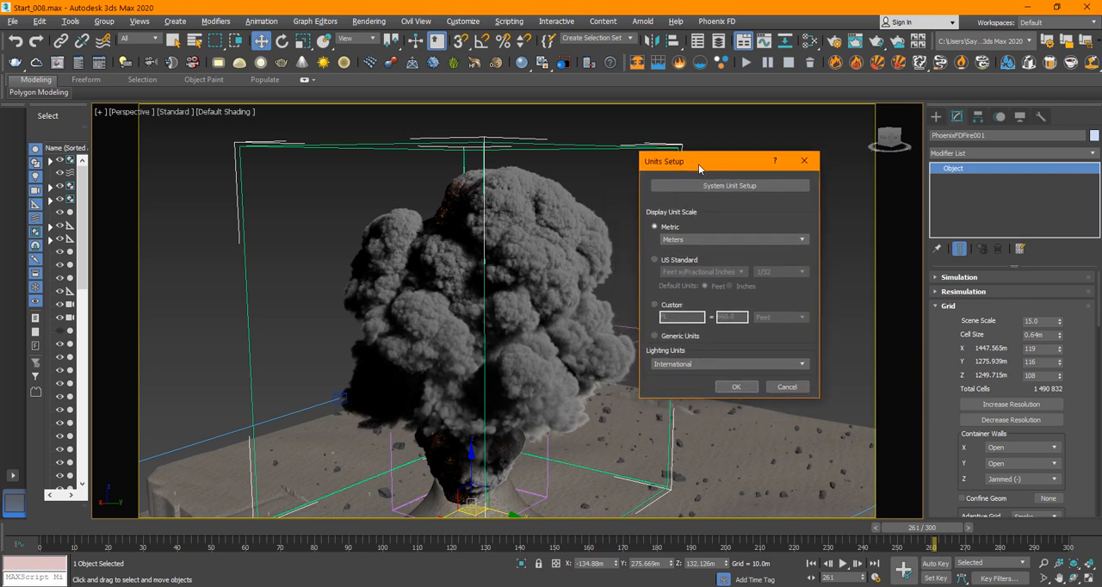
mouse_move(679, 216)
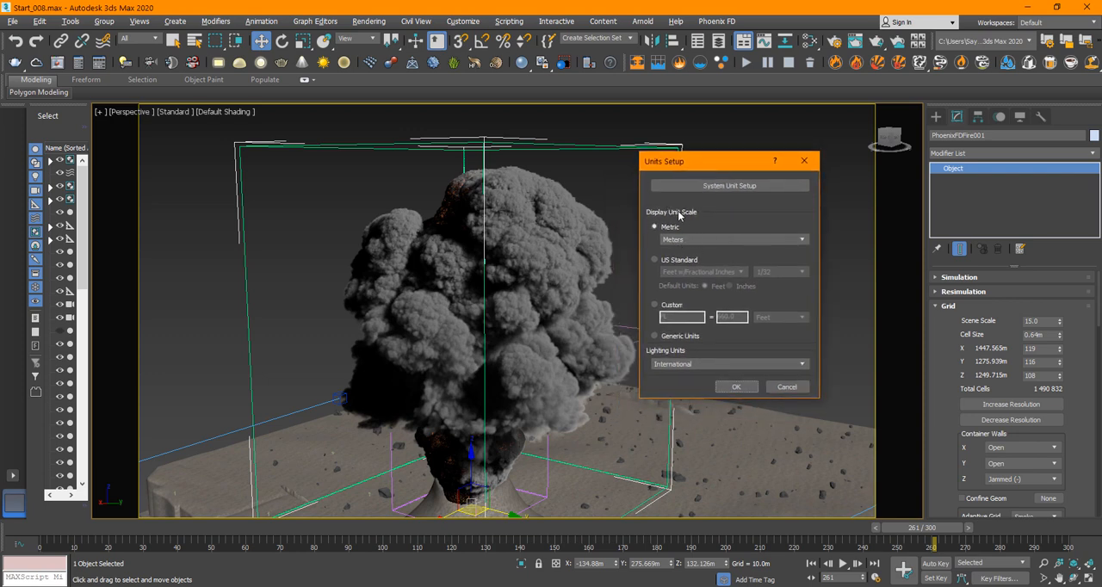
click(728, 186)
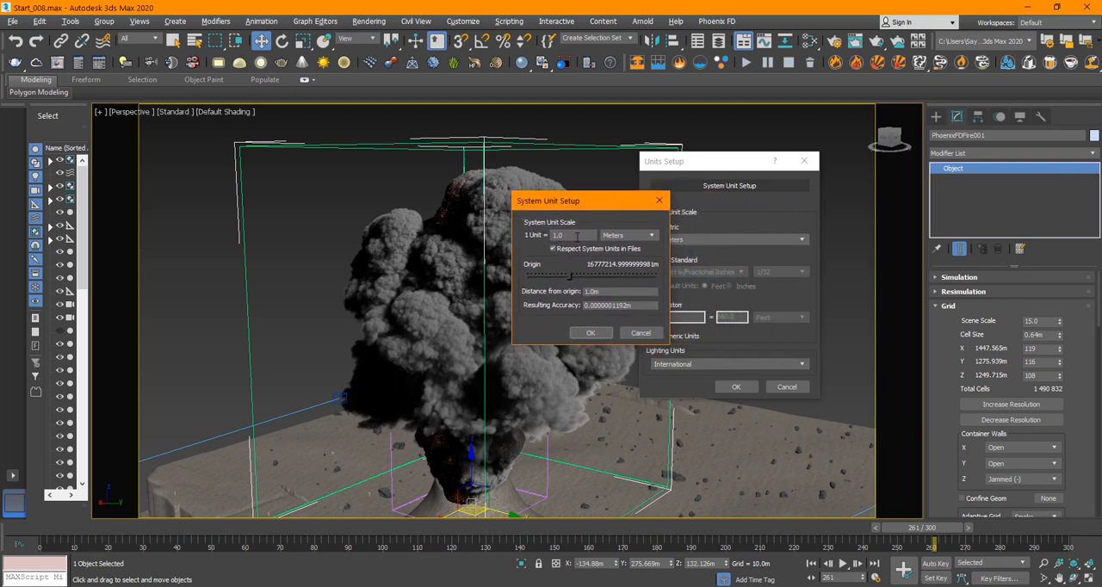
click(572, 234)
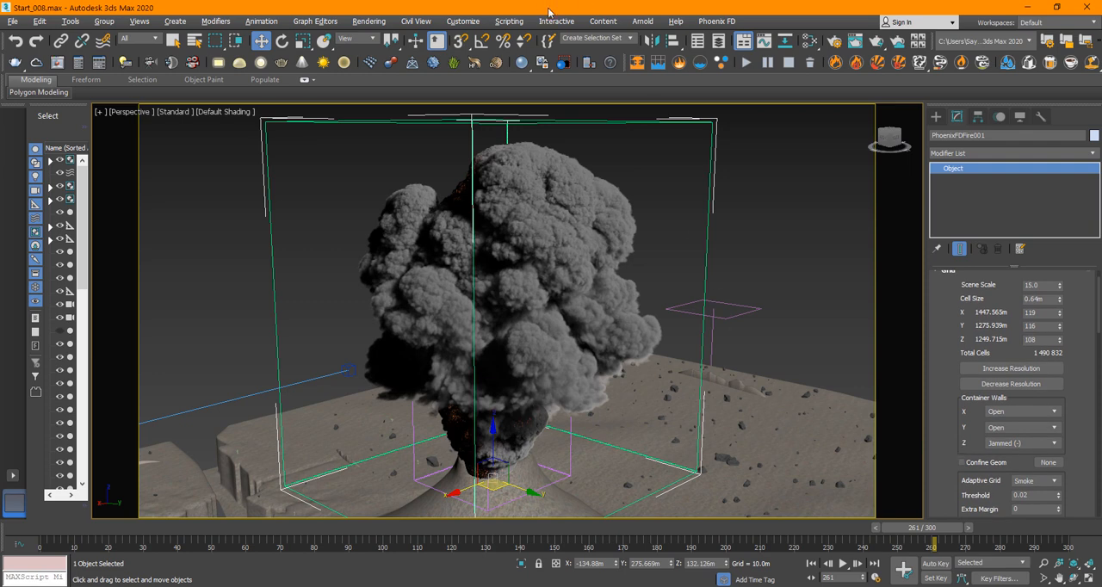
click(462, 20)
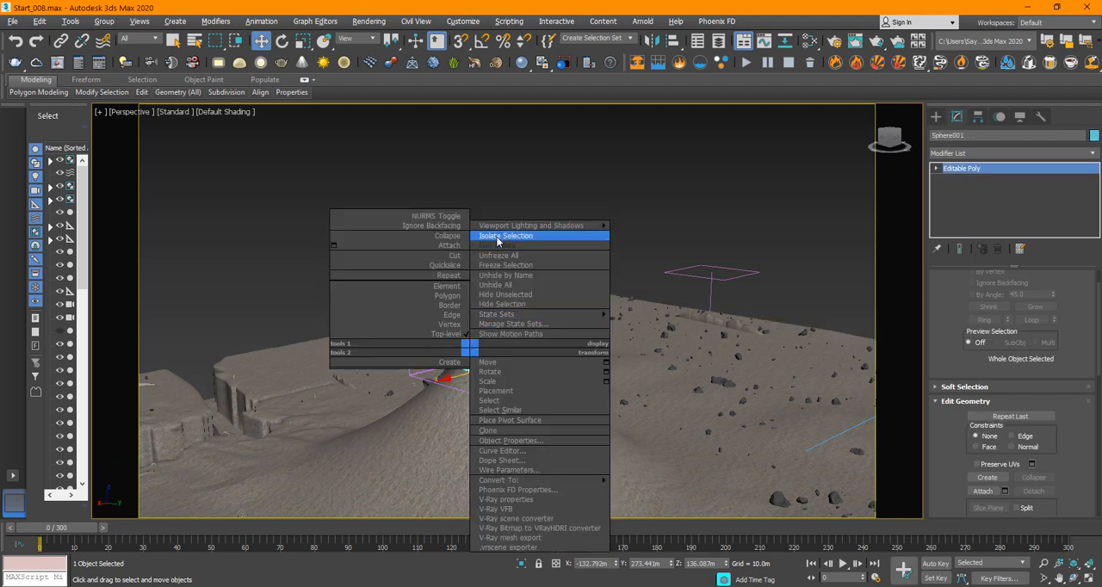
click(506, 234)
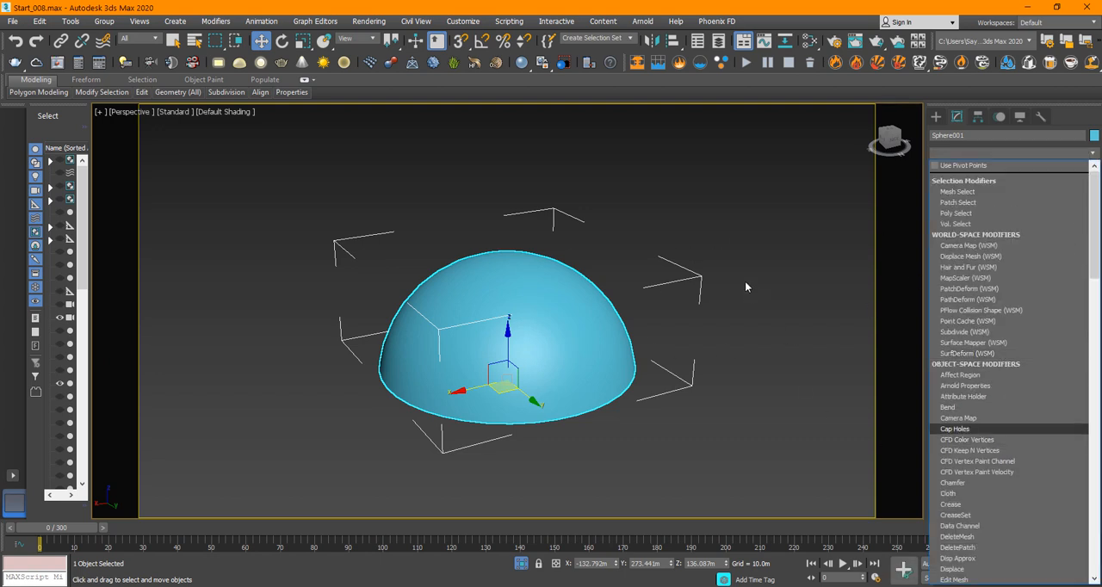
right_click(496, 336)
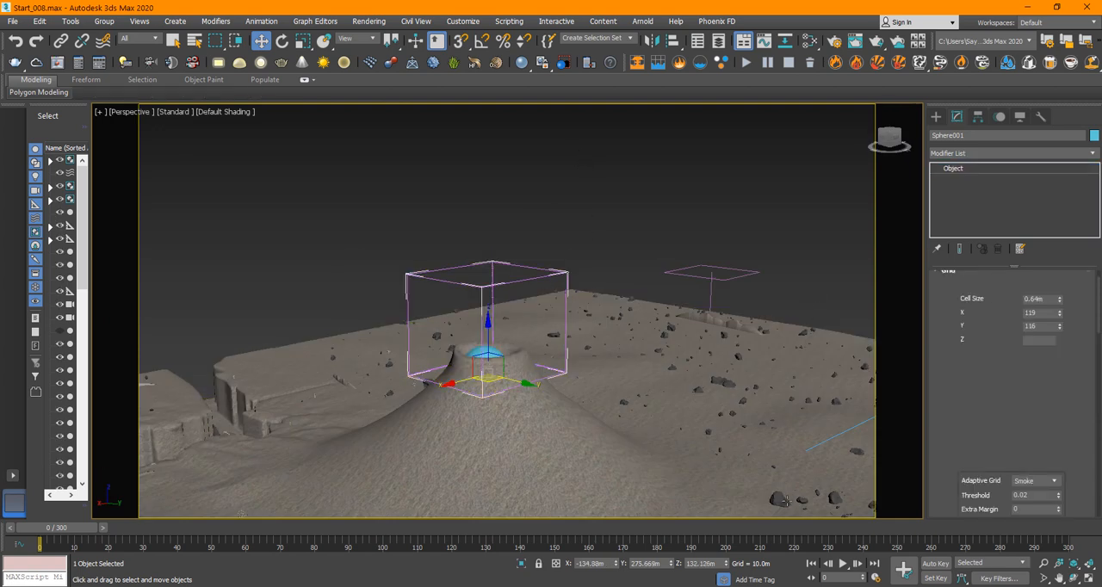
drag(21, 526, 756, 527)
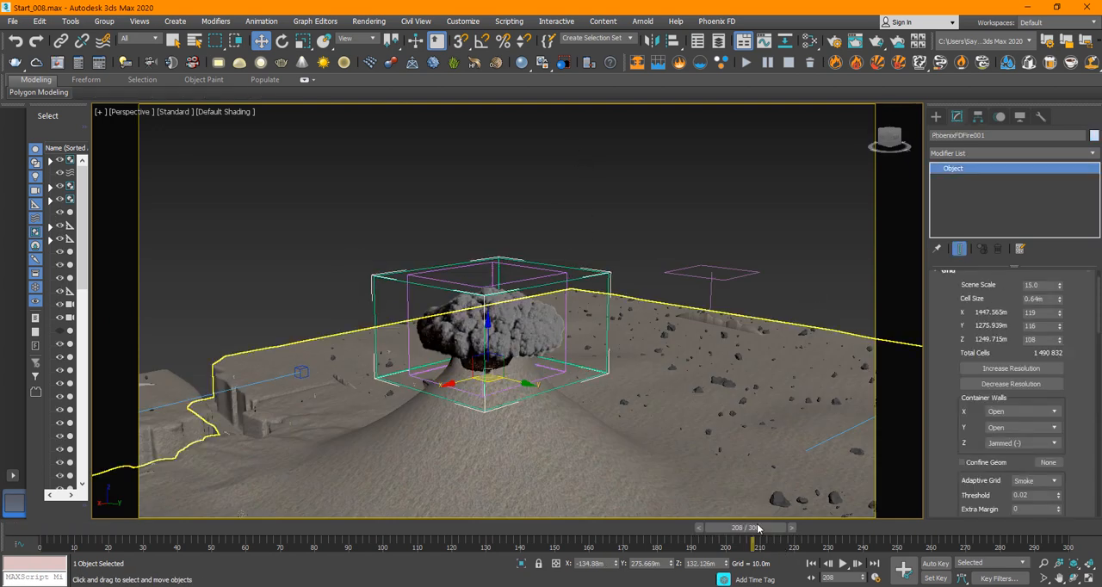
drag(754, 527, 792, 527)
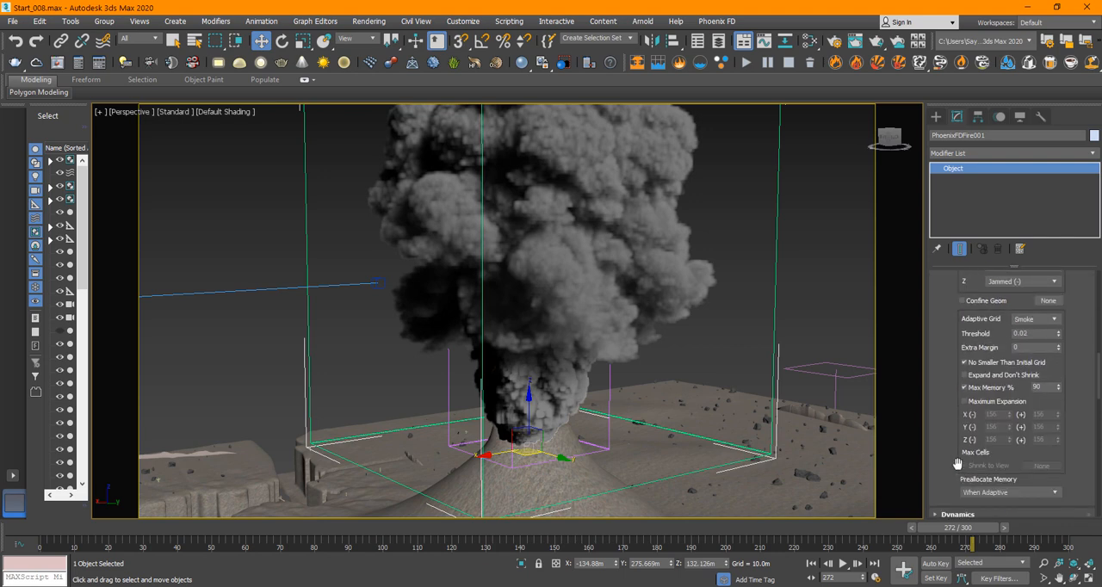
scroll(down, 3)
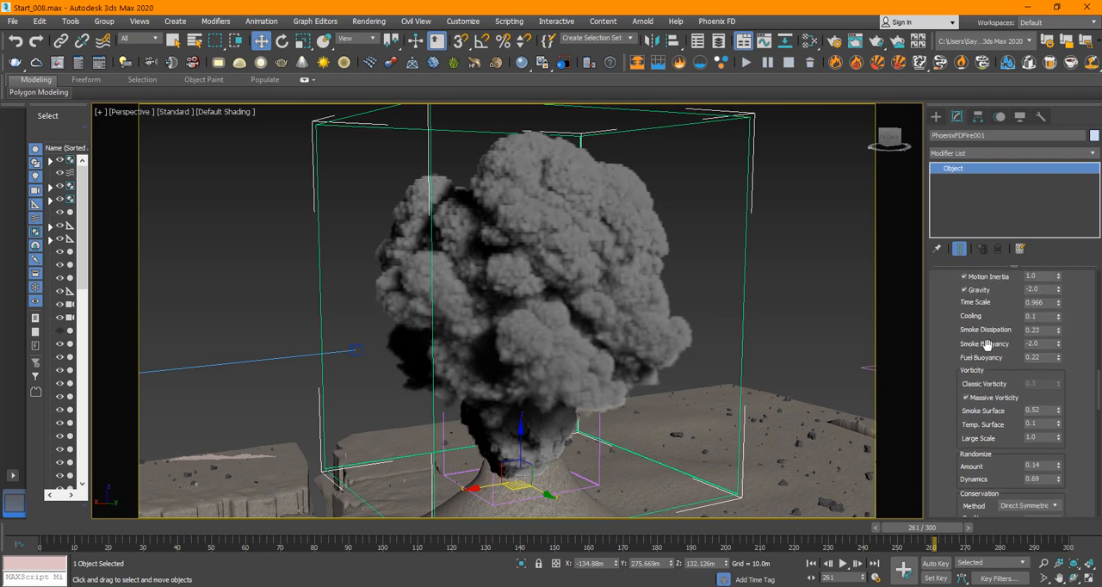
Edit Cooling and Smoke Buoyancy in Dynamics, then review conservation, advection and output cache settings
click(1036, 320)
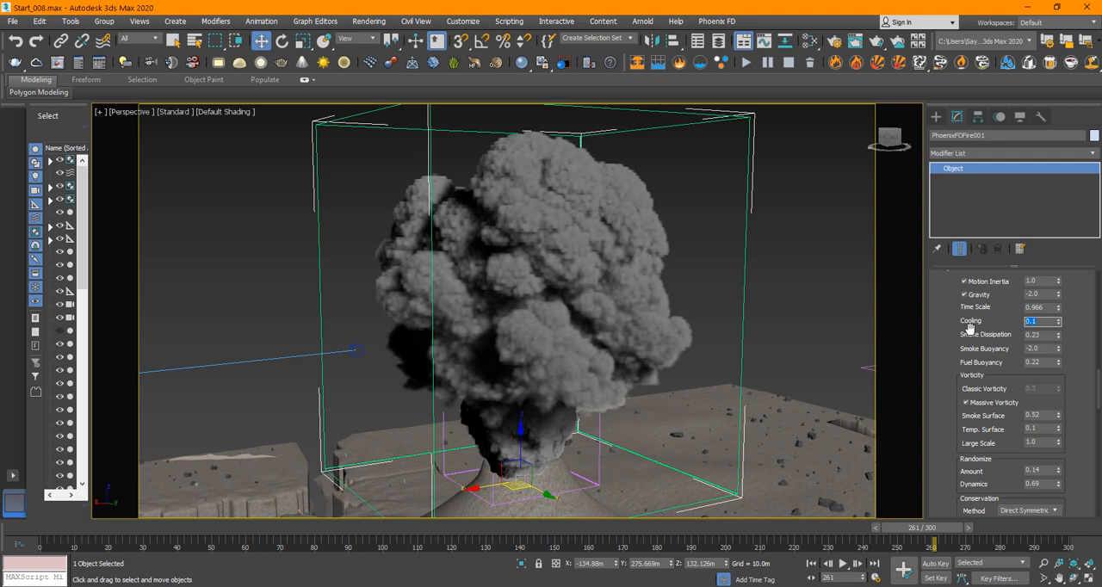
drag(933, 527, 779, 527)
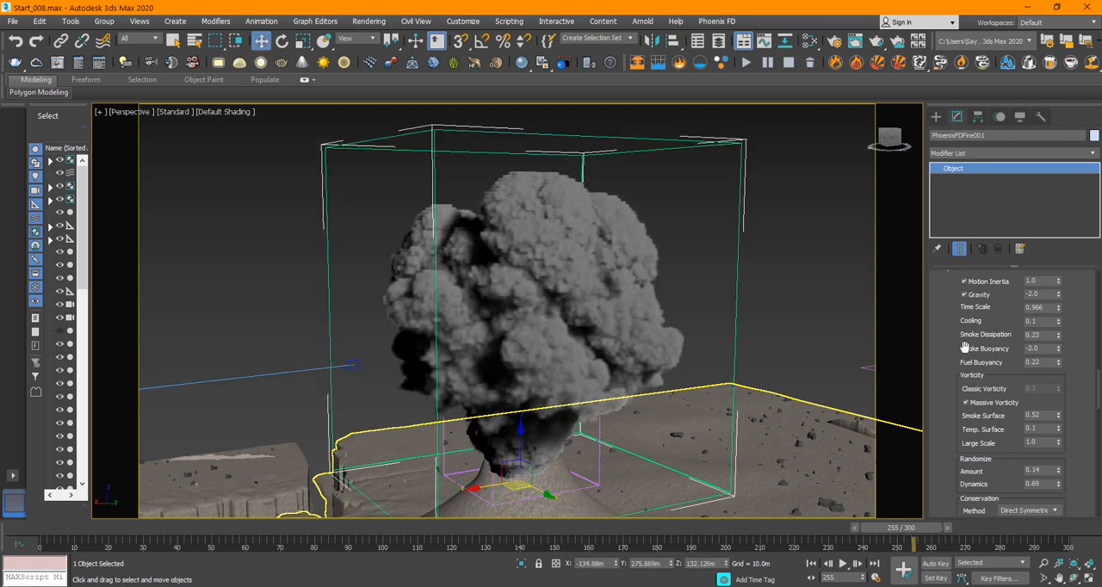
scroll(down, 3)
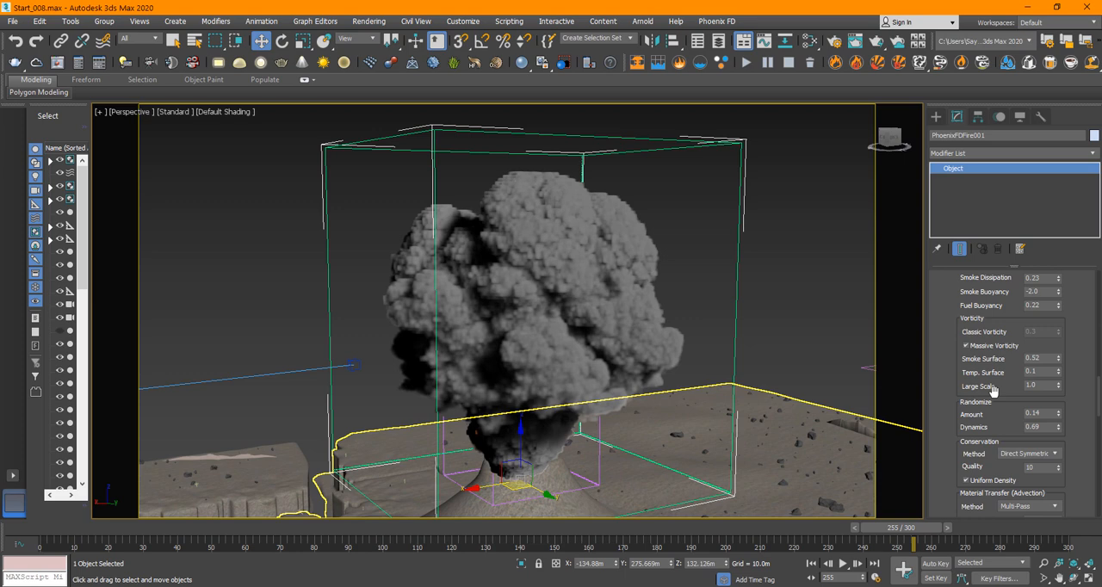
scroll(down, 3)
text(0.5)
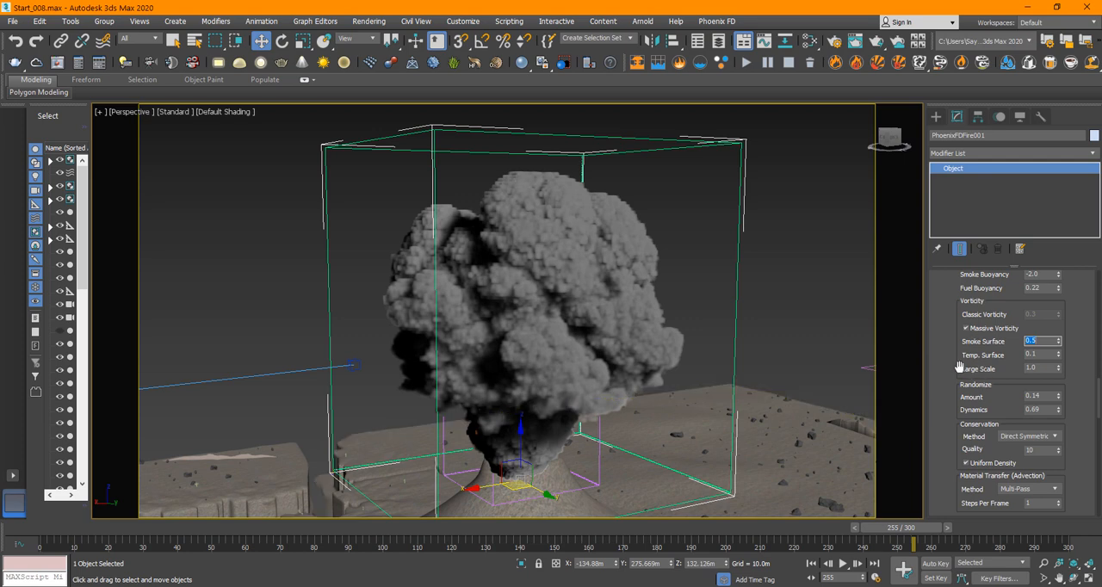
scroll(down, 3)
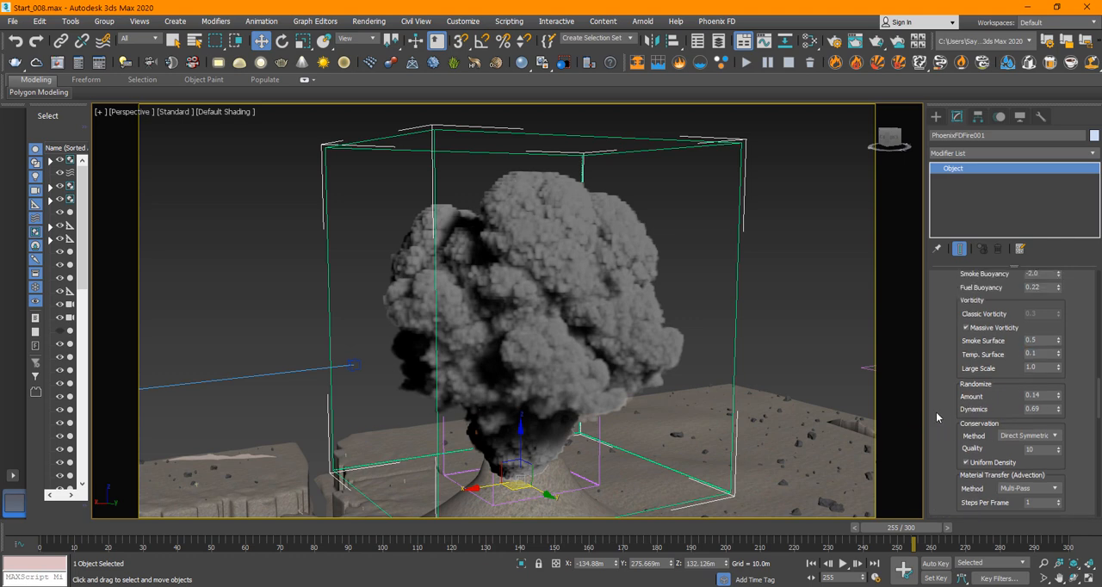
mouse_move(976, 393)
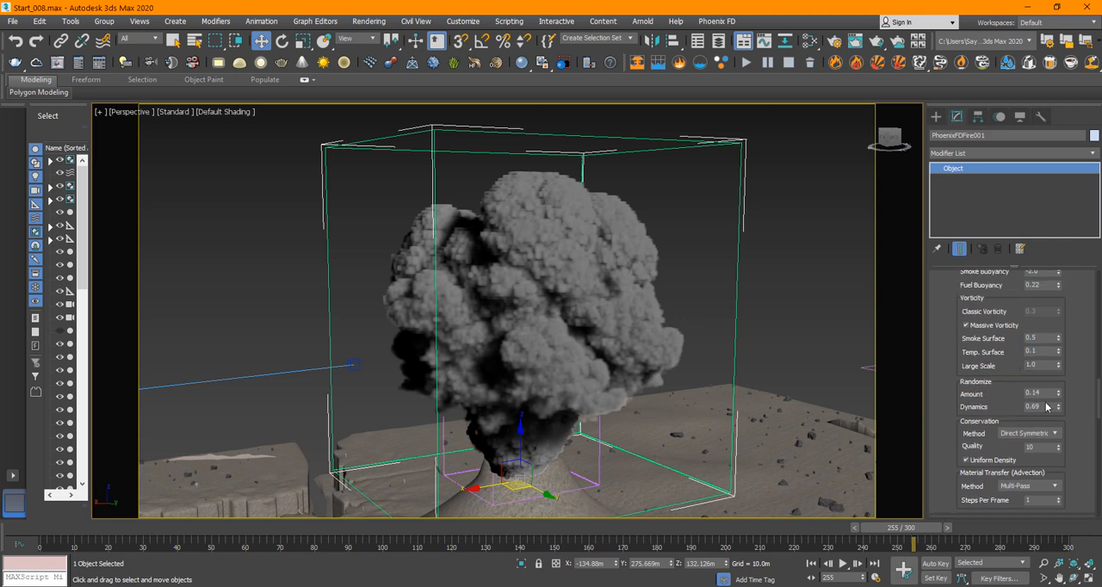
scroll(down, 3)
text(0.7)
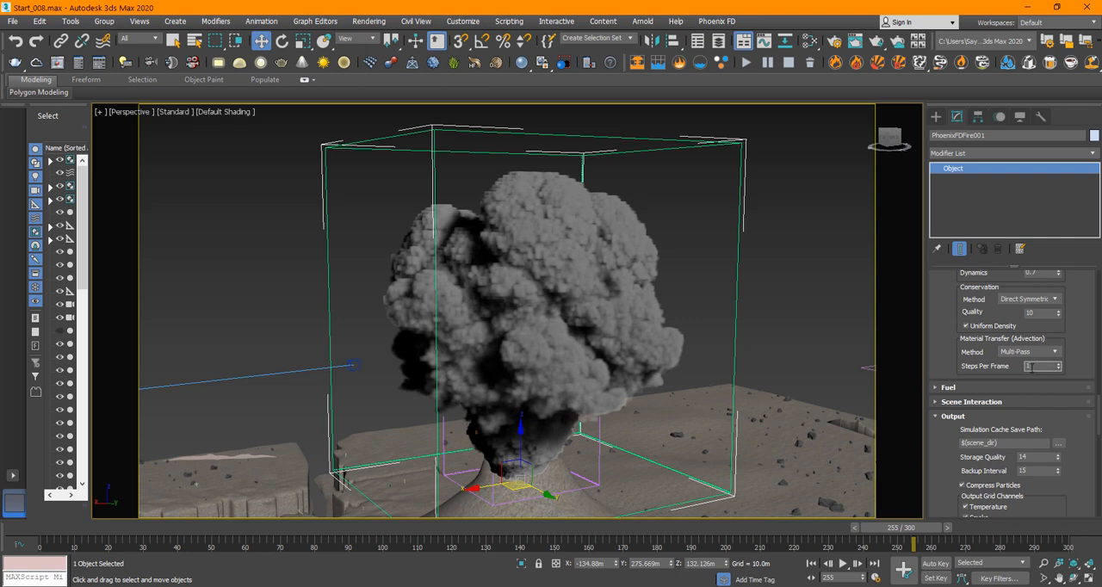
Collapse the Output rollout and expand the simulator's Preview rollout
click(1040, 365)
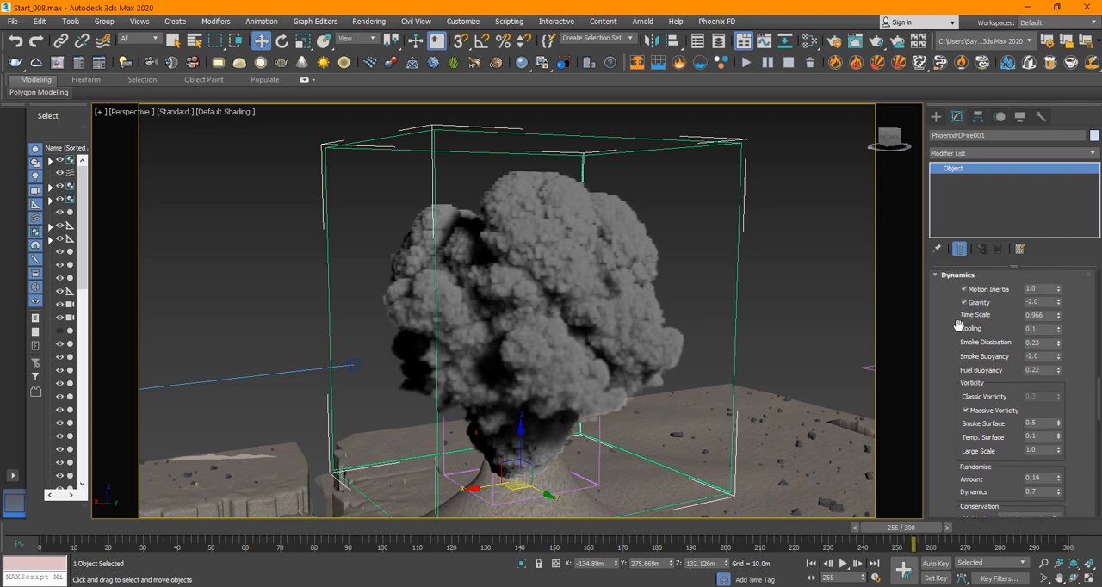
click(957, 280)
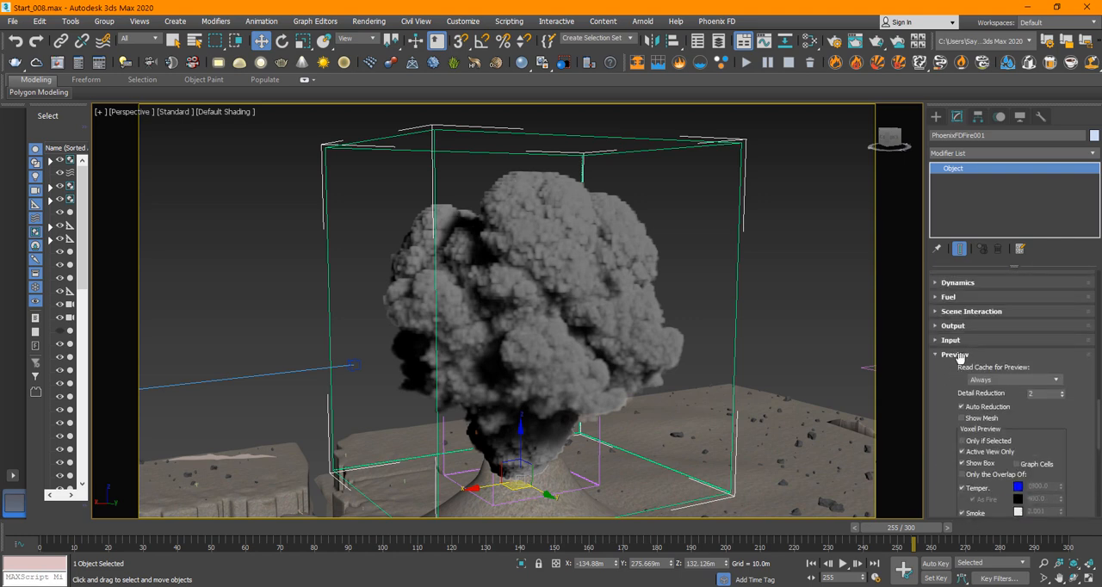
scroll(down, 3)
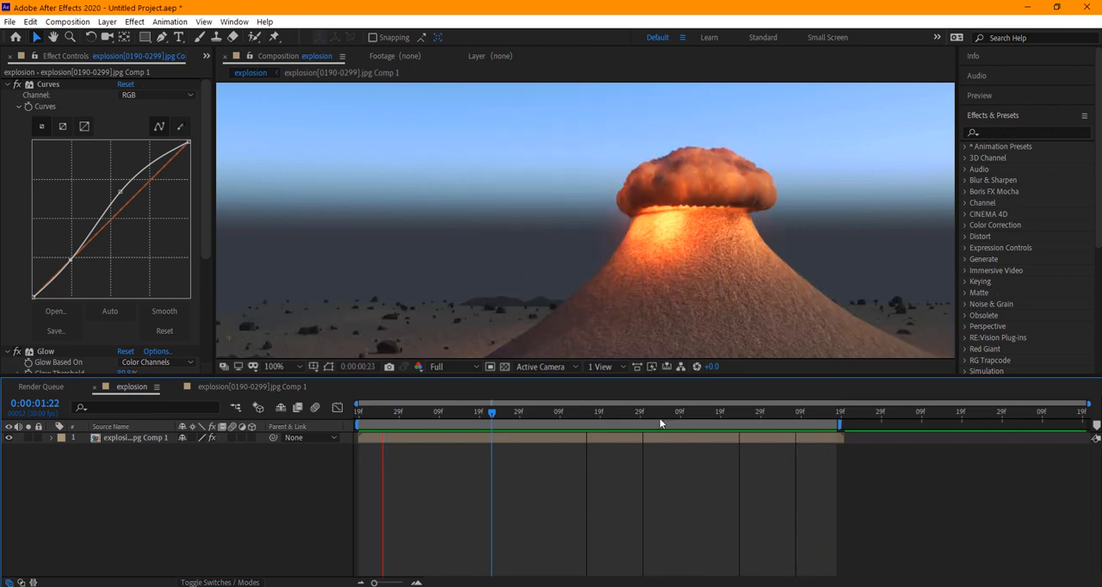
Move to another frame of the eruption composite in After Effects
click(134, 21)
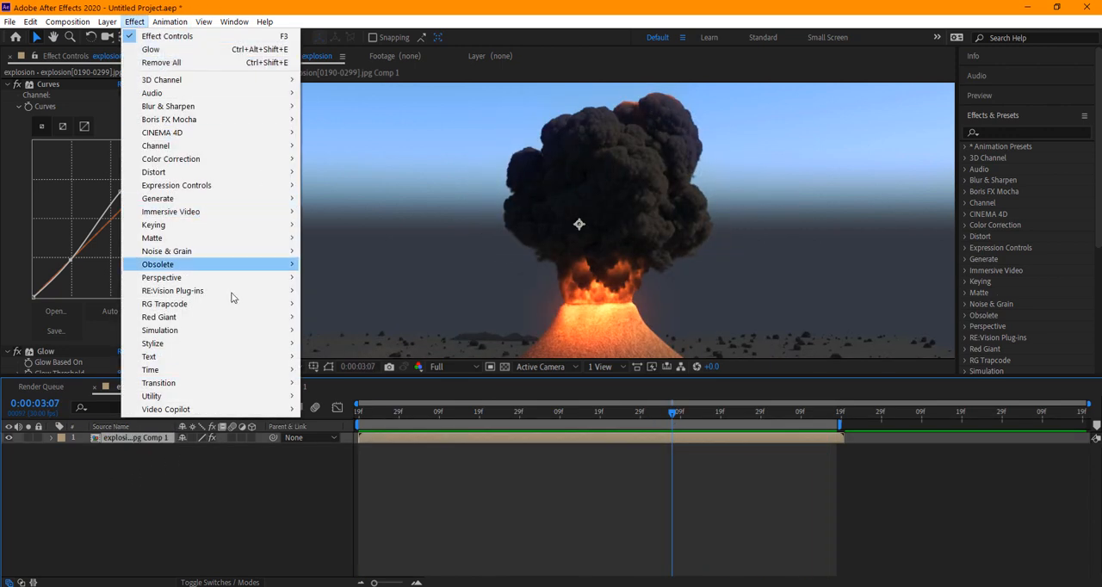
mouse_move(172, 290)
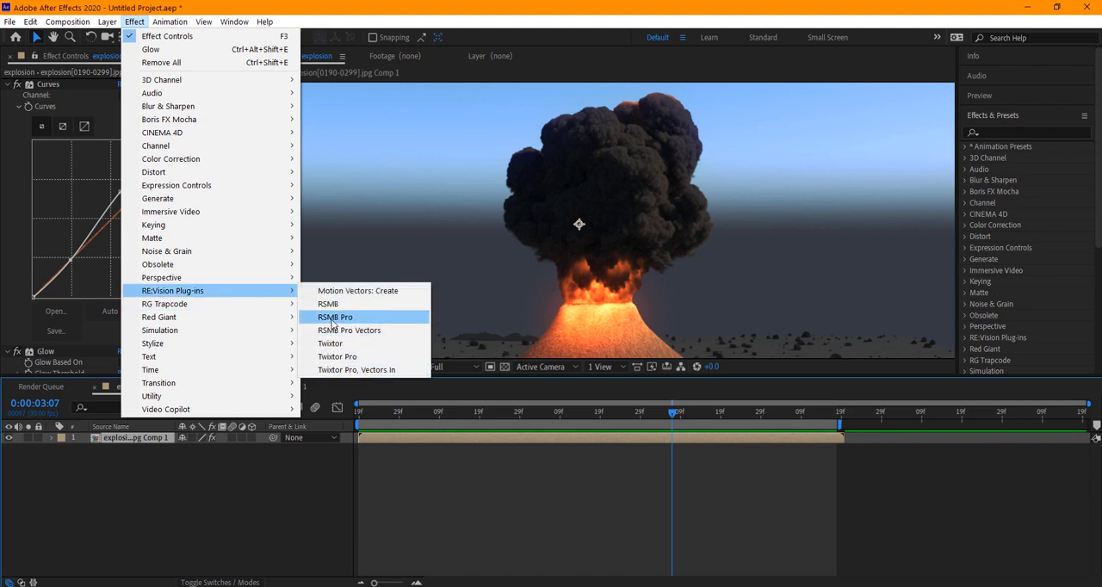
mouse_move(346, 320)
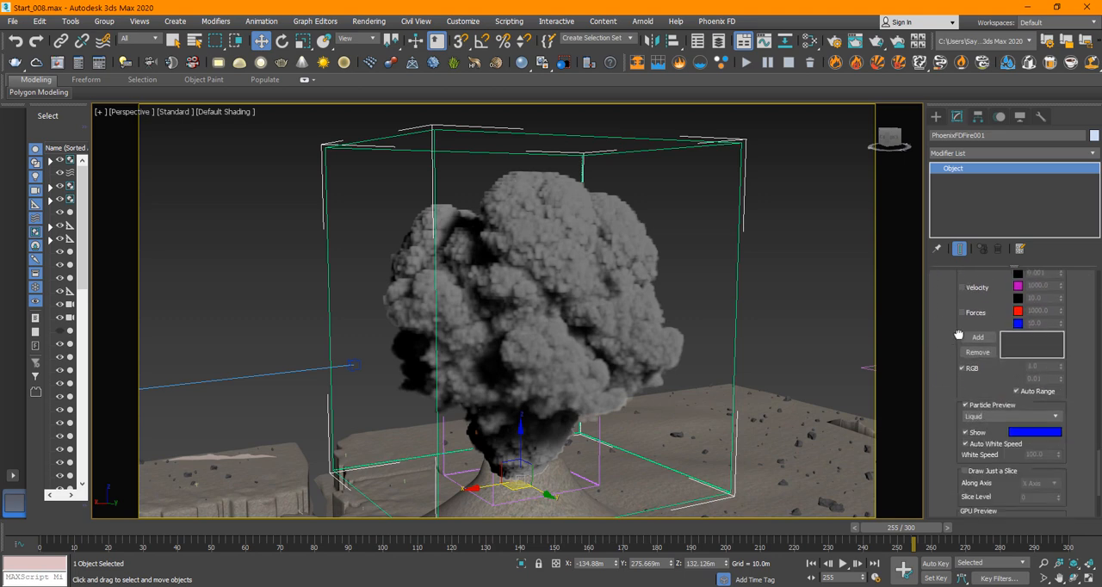
Expand the simulator's Rendering rollout, then scrub the After Effects timeline through later and earlier frames
scroll(down, 3)
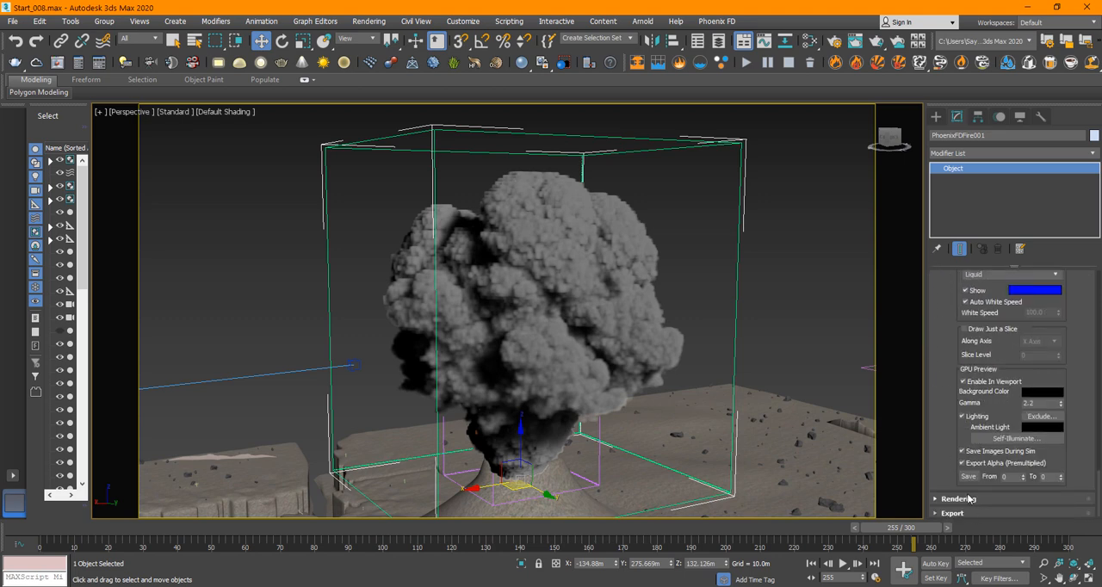
click(957, 499)
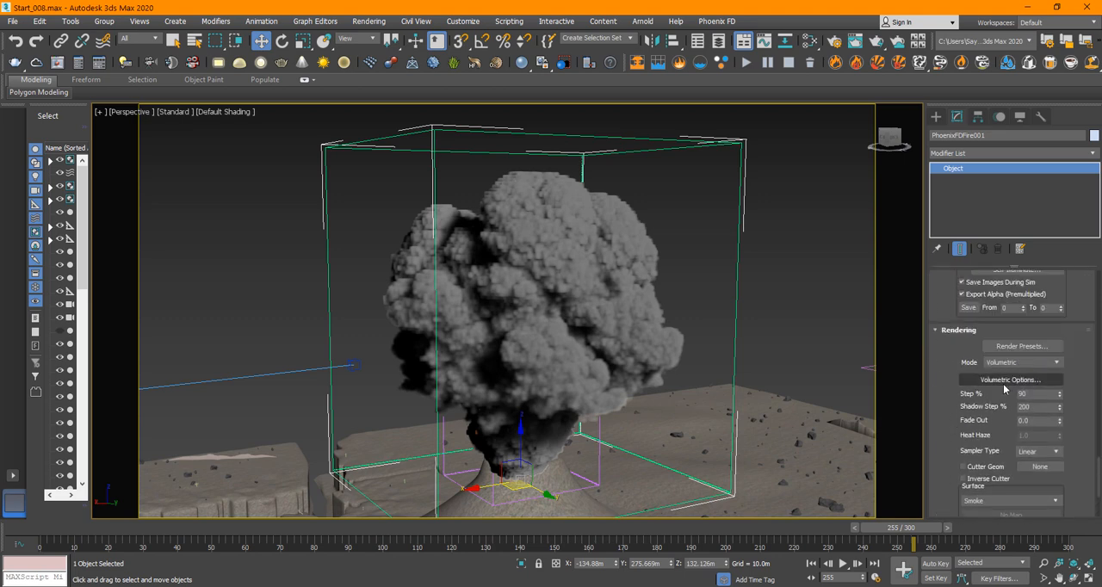
click(1009, 379)
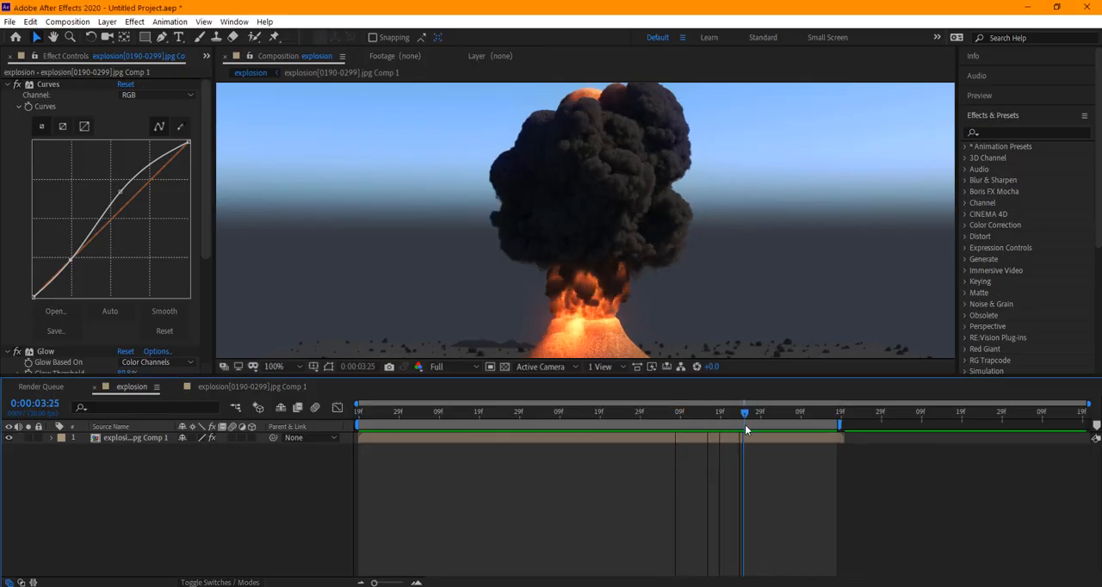
drag(744, 416, 699, 417)
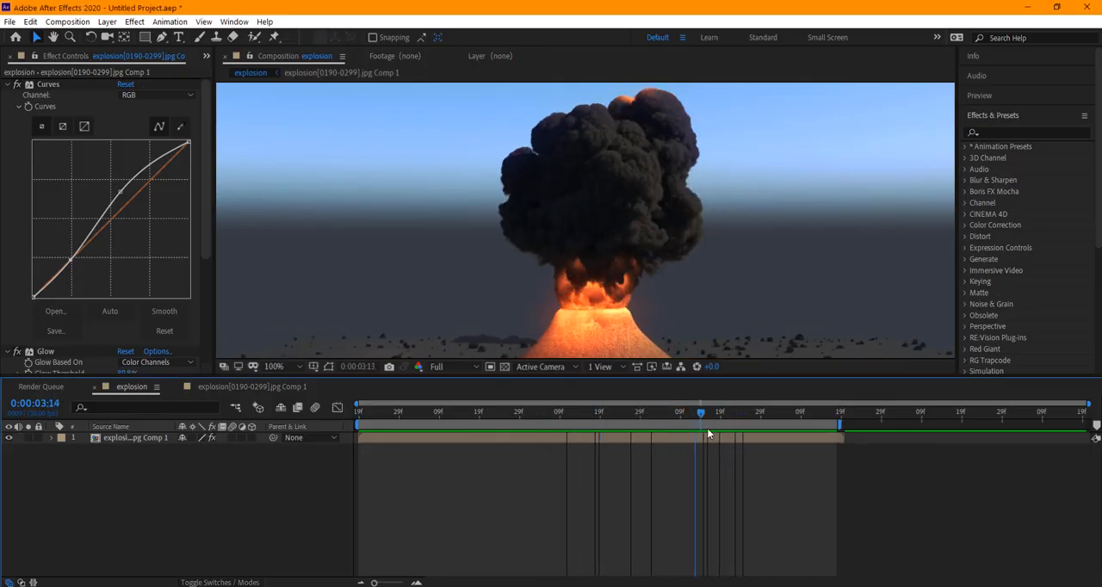
drag(700, 412, 551, 411)
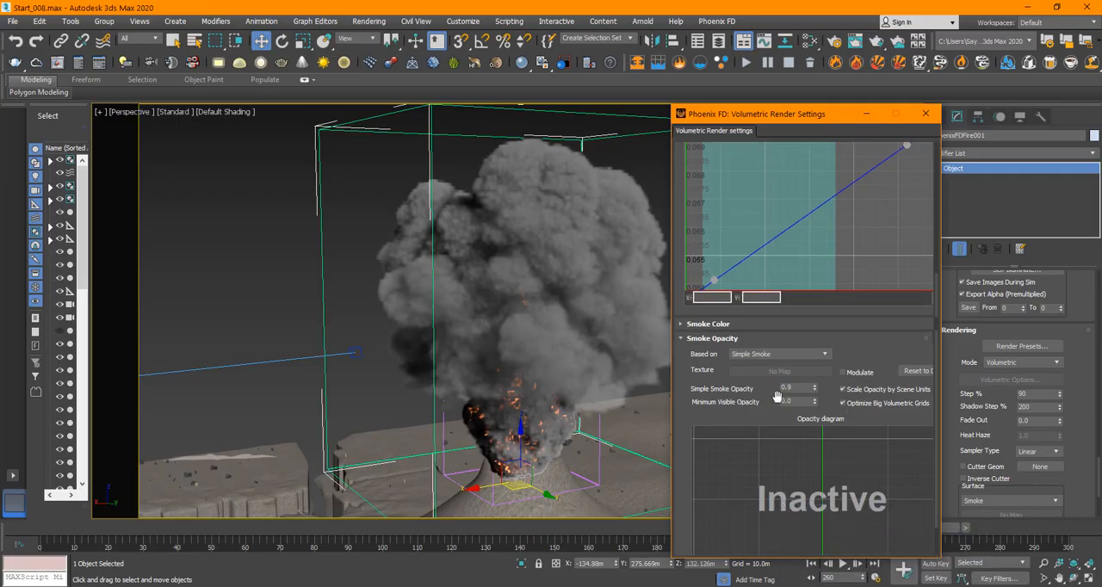
Edit the Simple Smoke Opacity value in the Volumetric Render Settings
click(792, 389)
text(5)
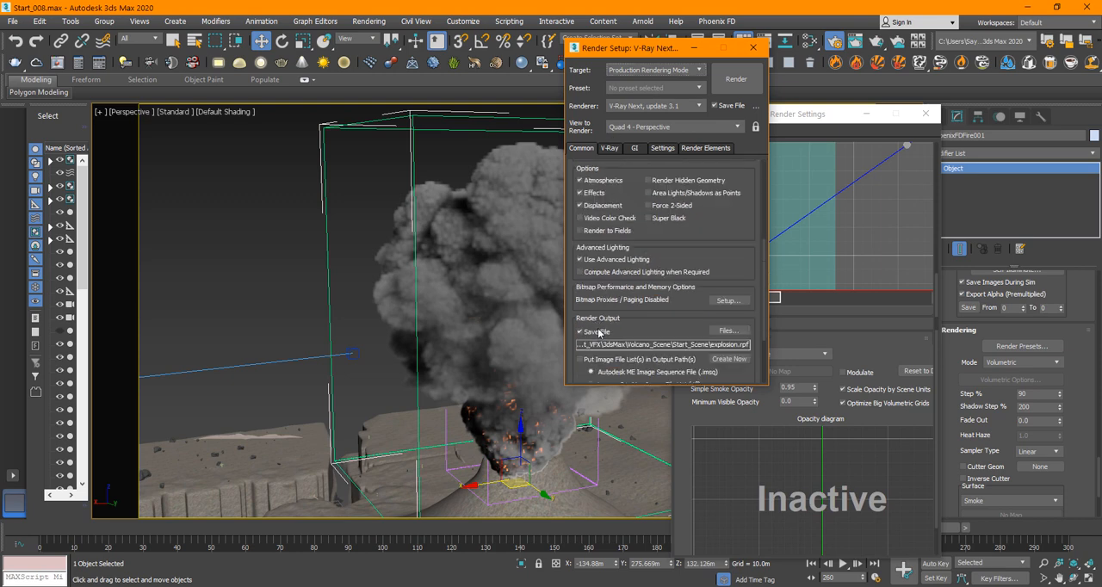
Launch the V-Ray animation render, dismiss the frame buffer and cancel the running render
click(737, 79)
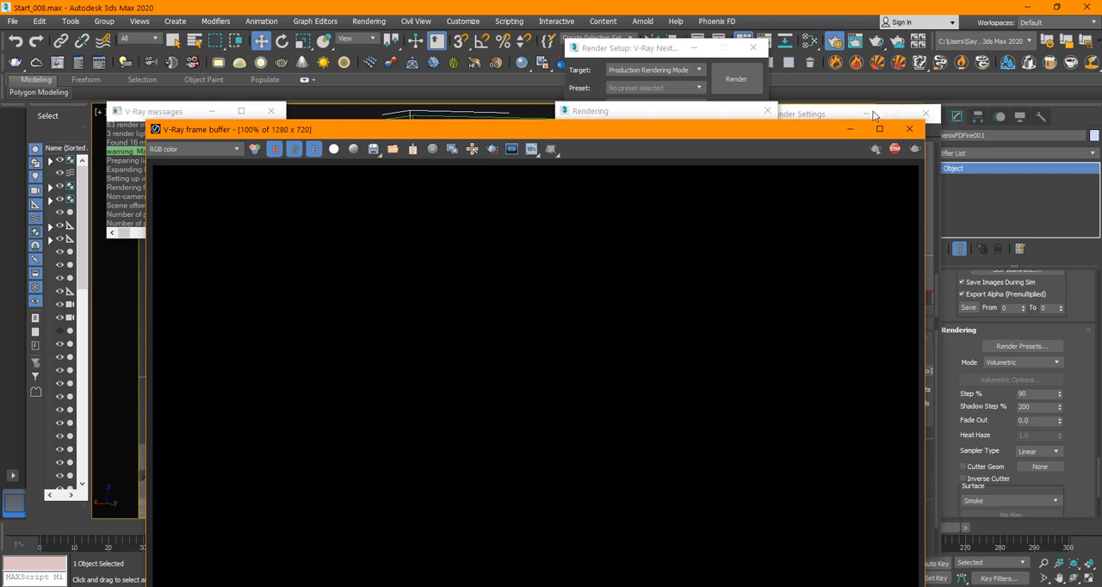
click(736, 79)
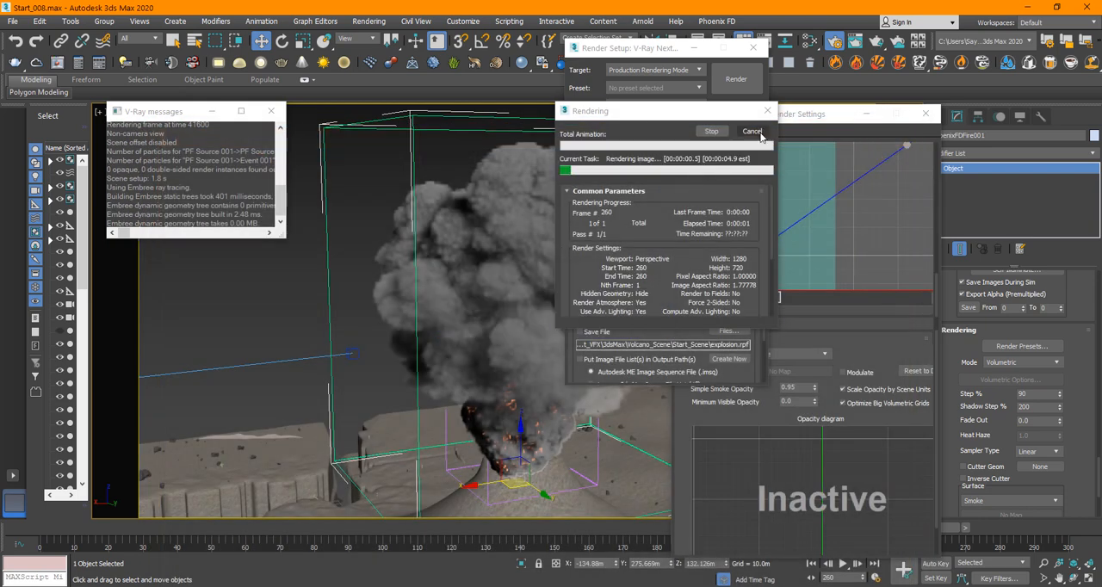
click(751, 130)
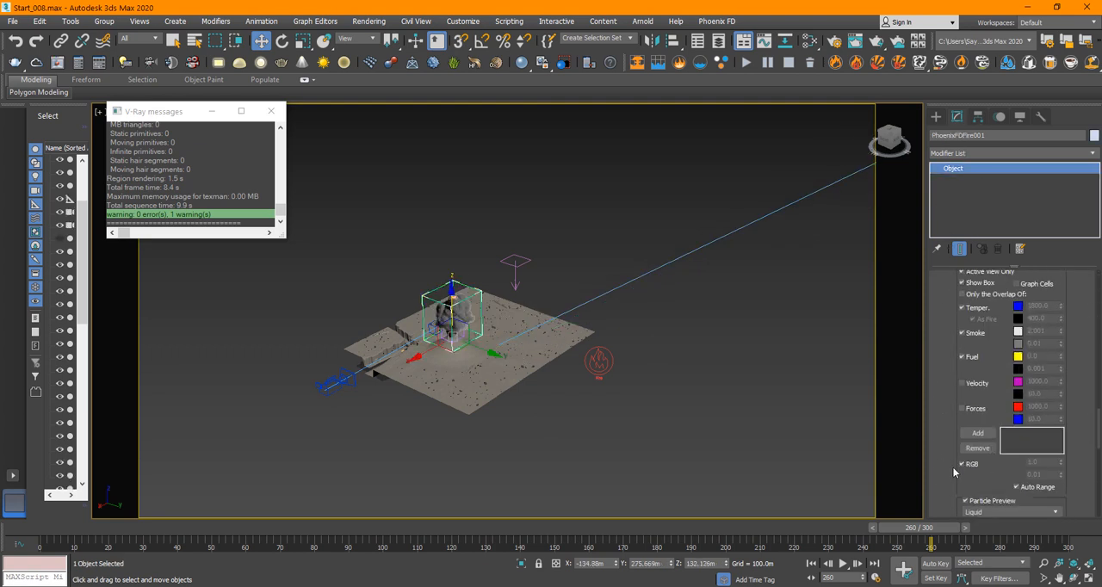
Scroll the modify panel before rendering the current eruption frame with V-Ray
scroll(down, 3)
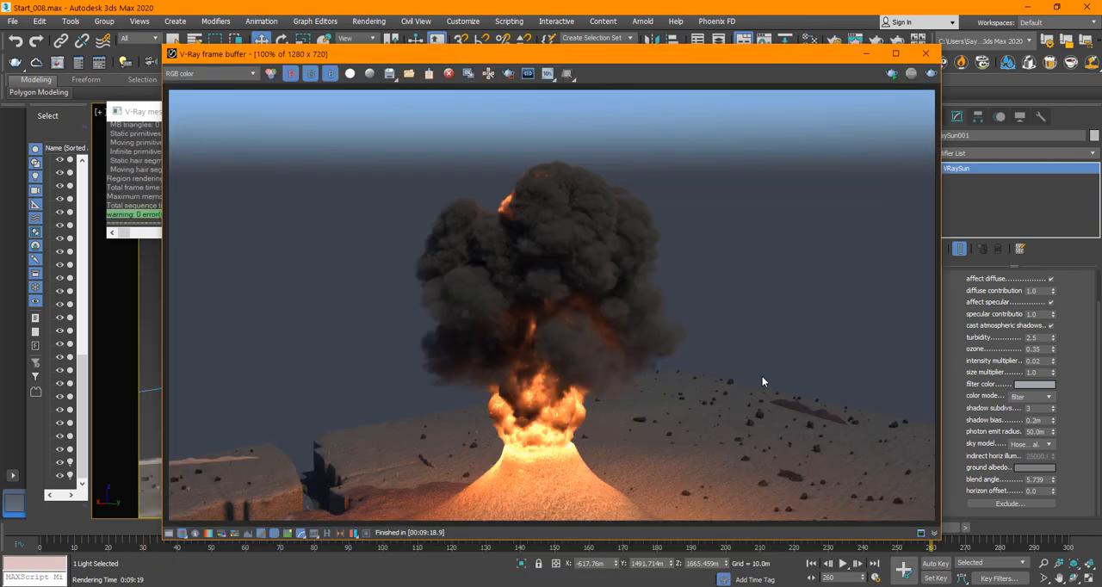
mouse_move(480, 324)
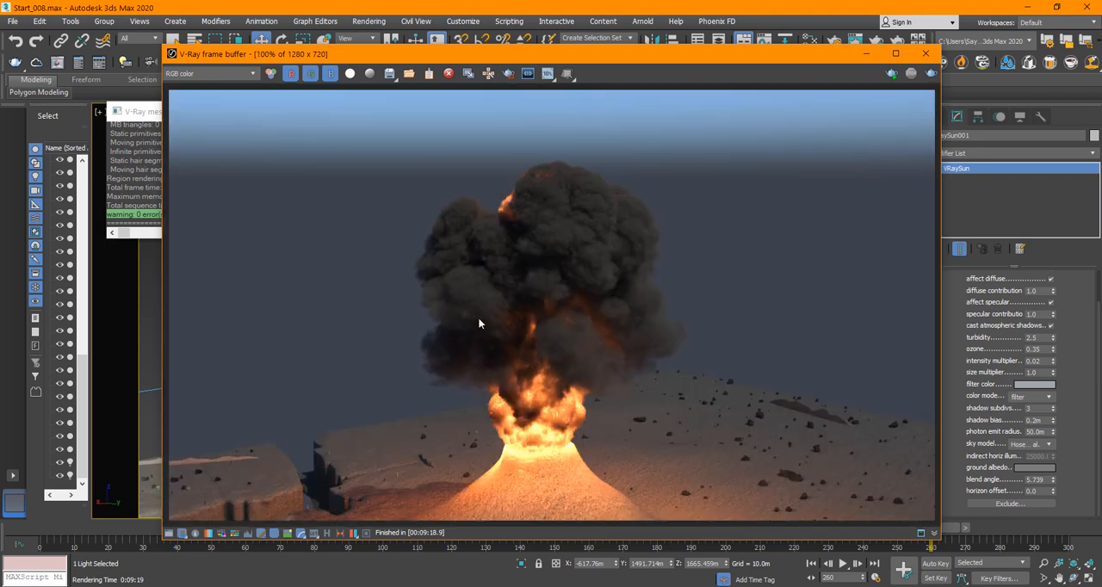
mouse_move(527, 283)
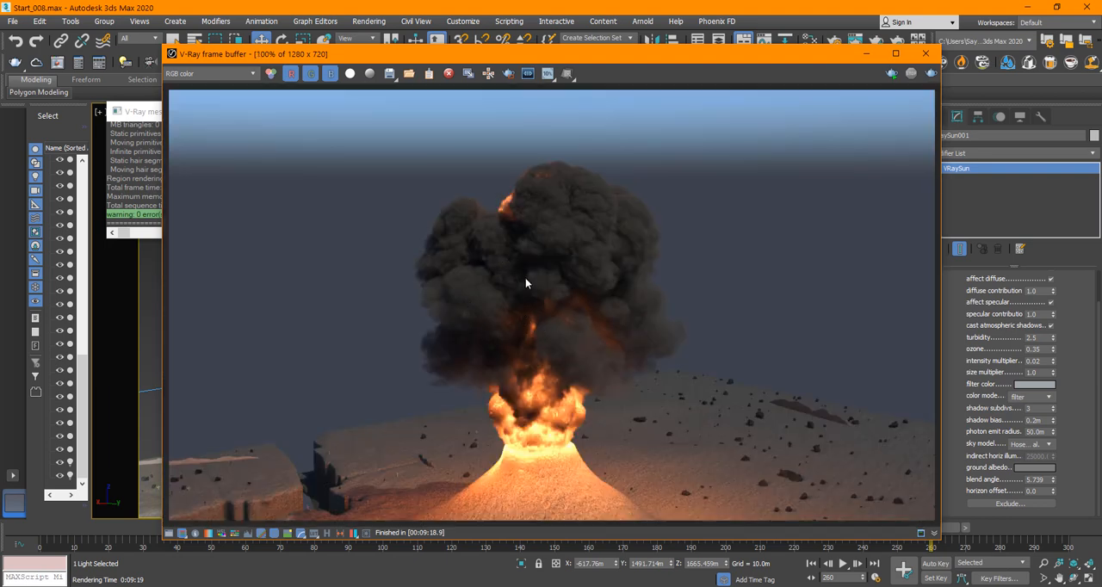
mouse_move(534, 291)
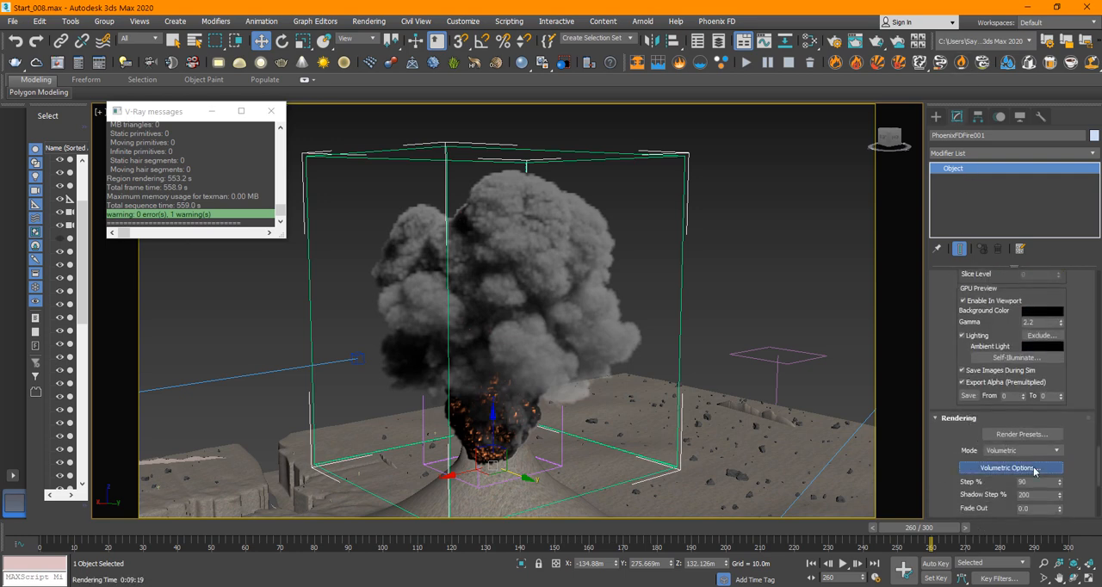
Set Simple Smoke Opacity to 1.0 in the Volumetric Render Settings
click(1007, 468)
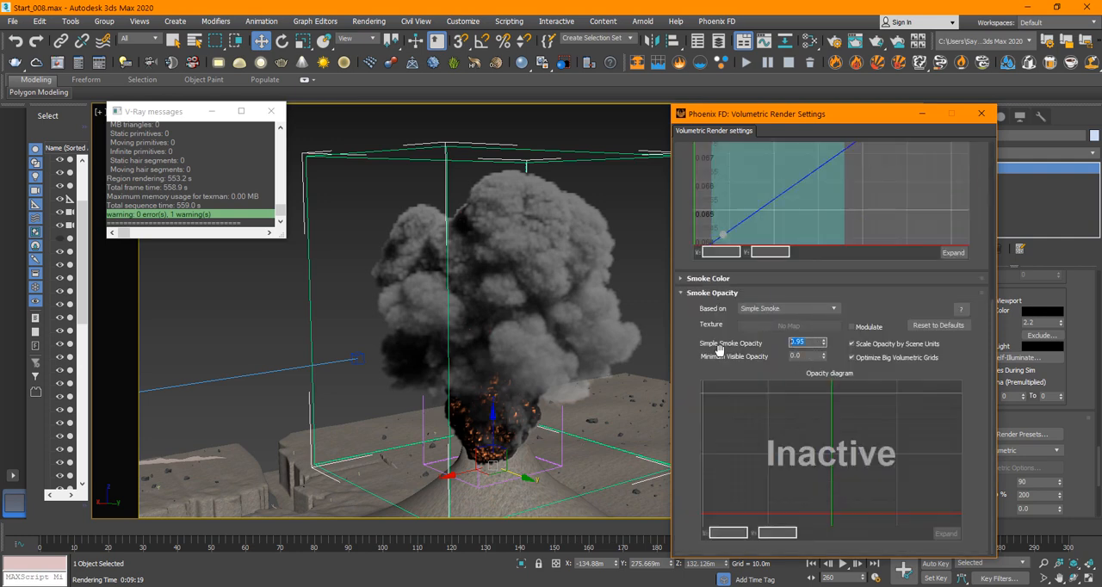
text(1.0)
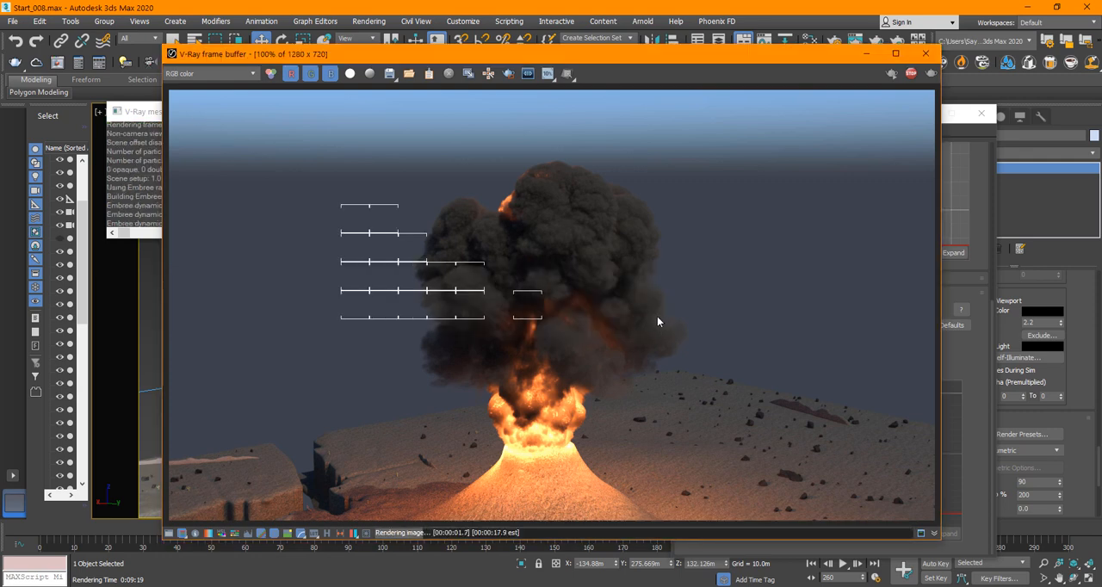
mouse_move(441, 365)
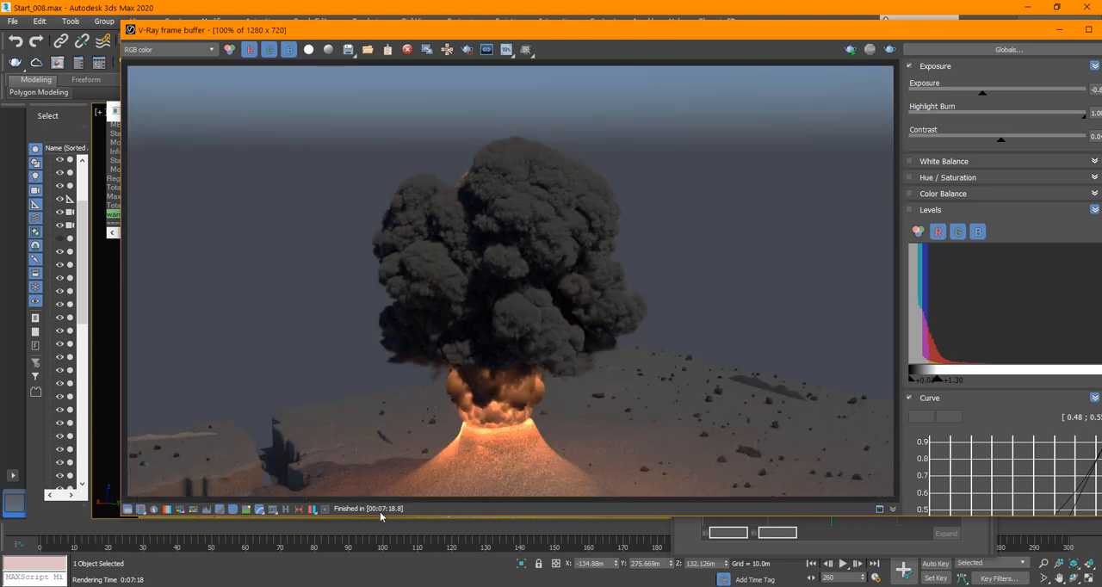
mouse_move(506, 312)
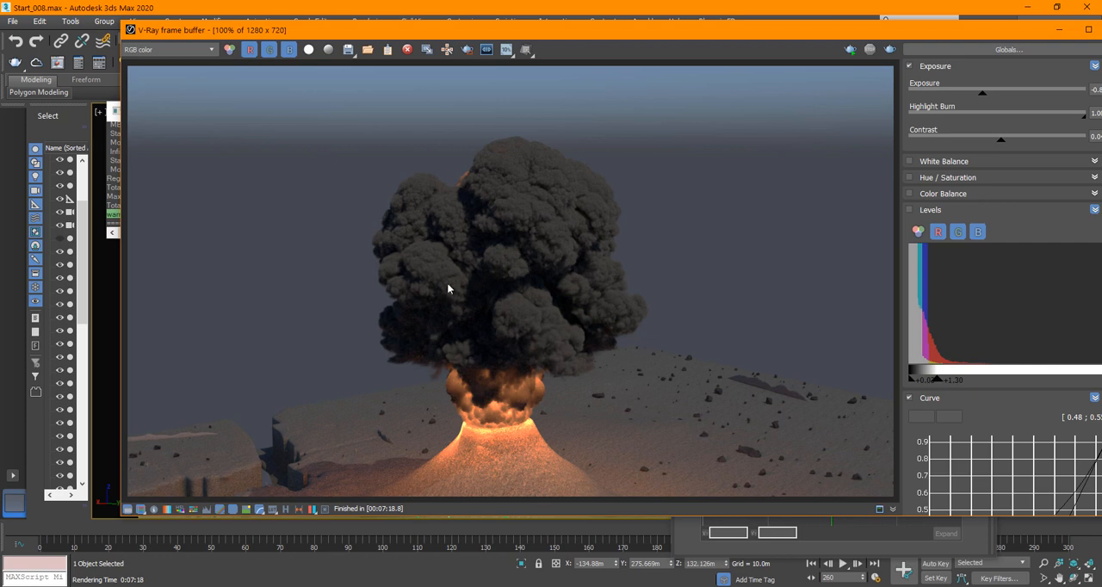
mouse_move(547, 234)
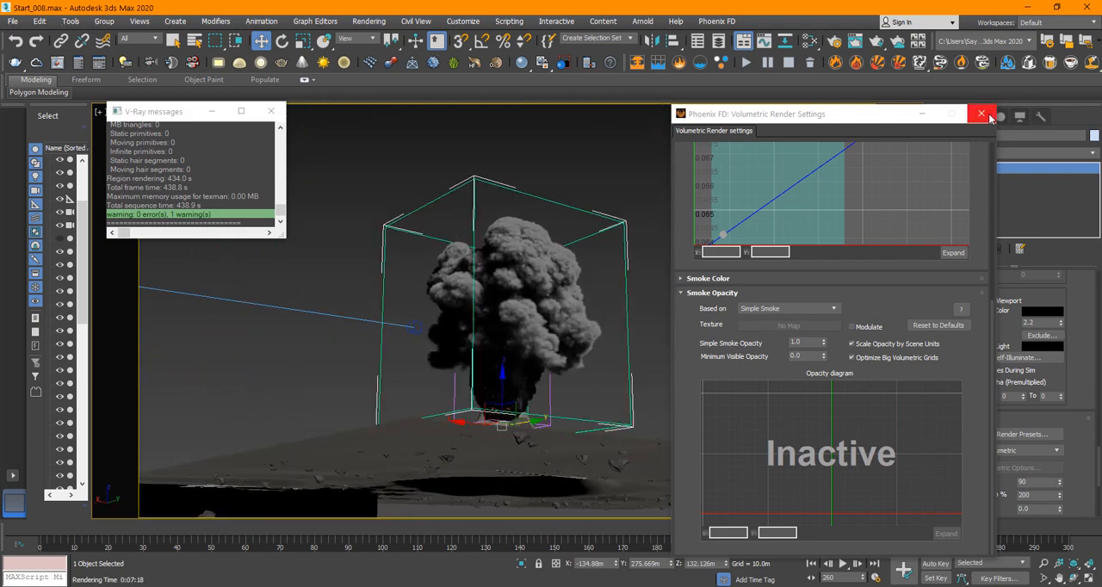
Close the Volumetric Render Settings window, keeping smoke opacity at 1.0
click(981, 114)
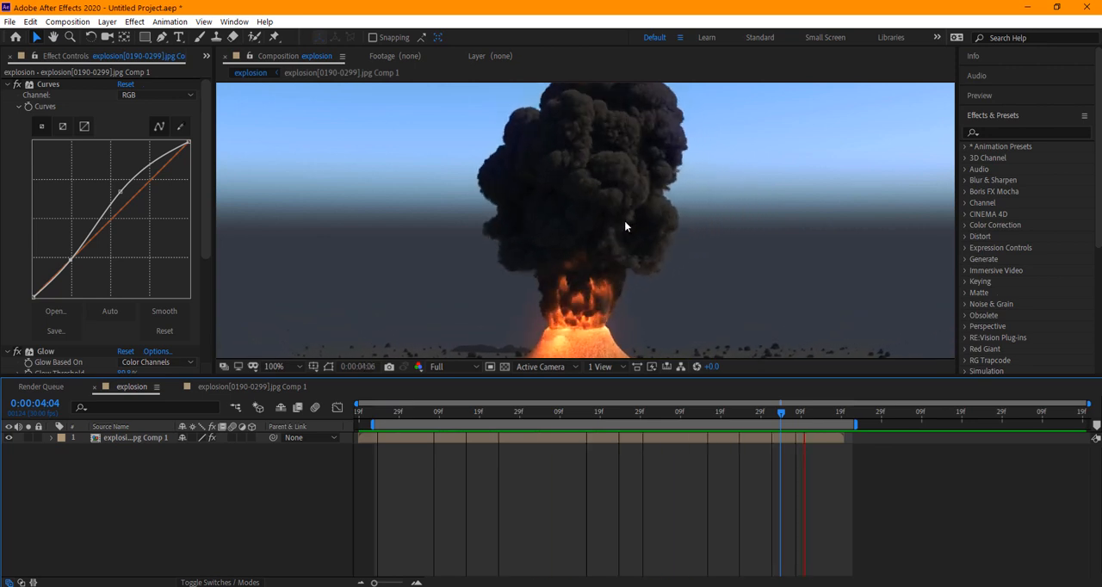
Maximize the Composition viewer so the final volcano eruption shot fills the workspace
click(274, 365)
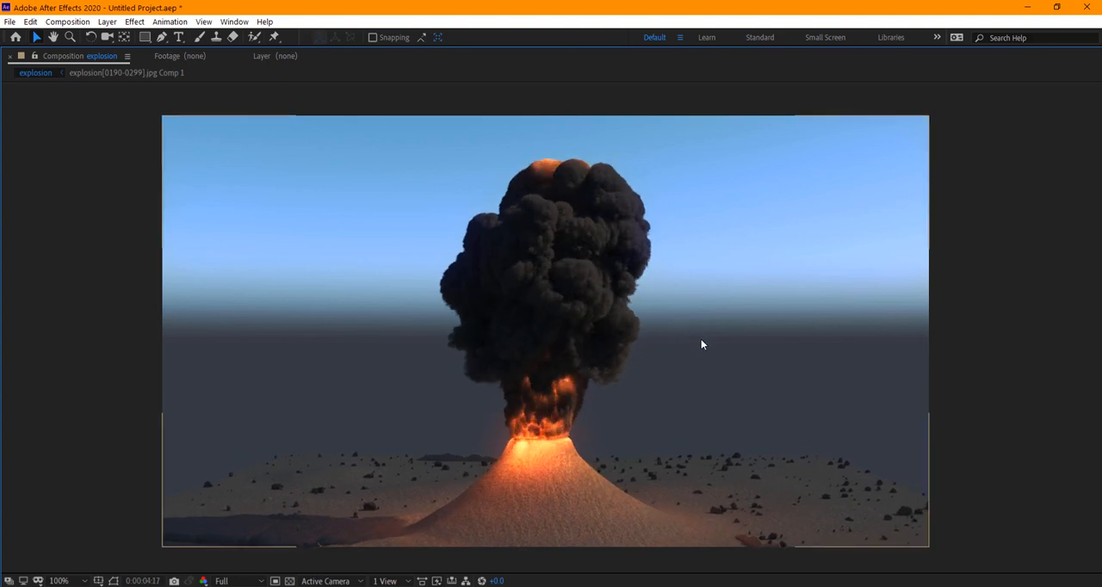
mouse_move(715, 342)
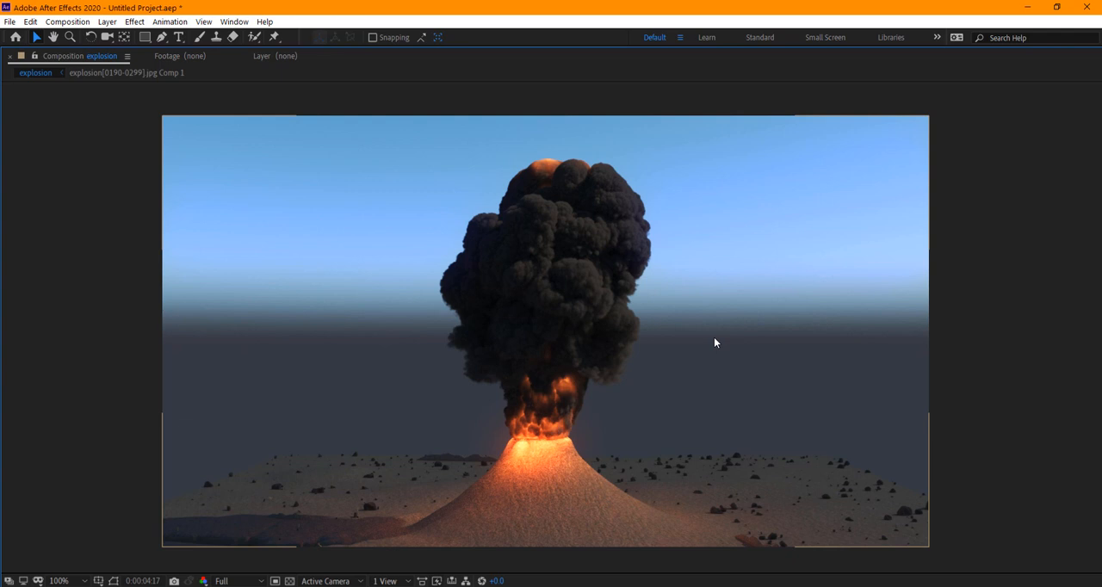
mouse_move(773, 372)
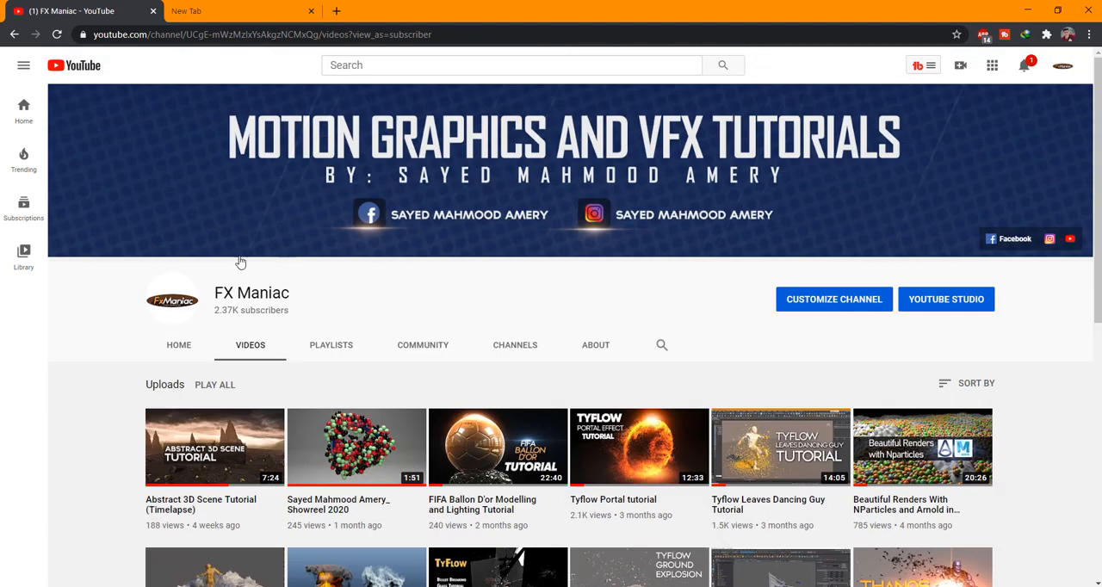
Scroll down the FX Maniac channel's Videos grid to browse its uploaded tutorials
scroll(down, 3)
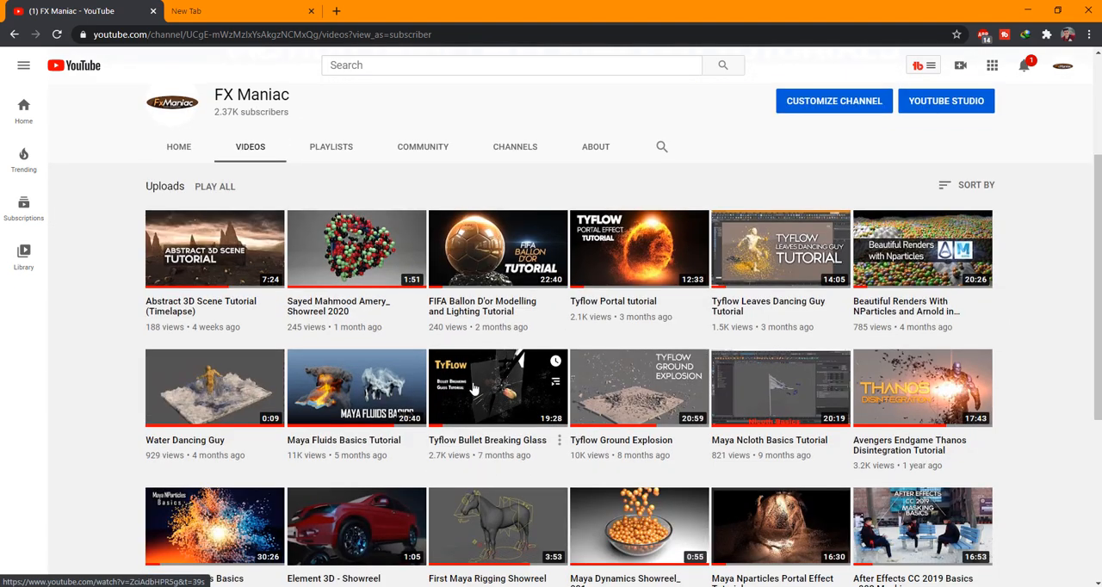
mouse_move(533, 424)
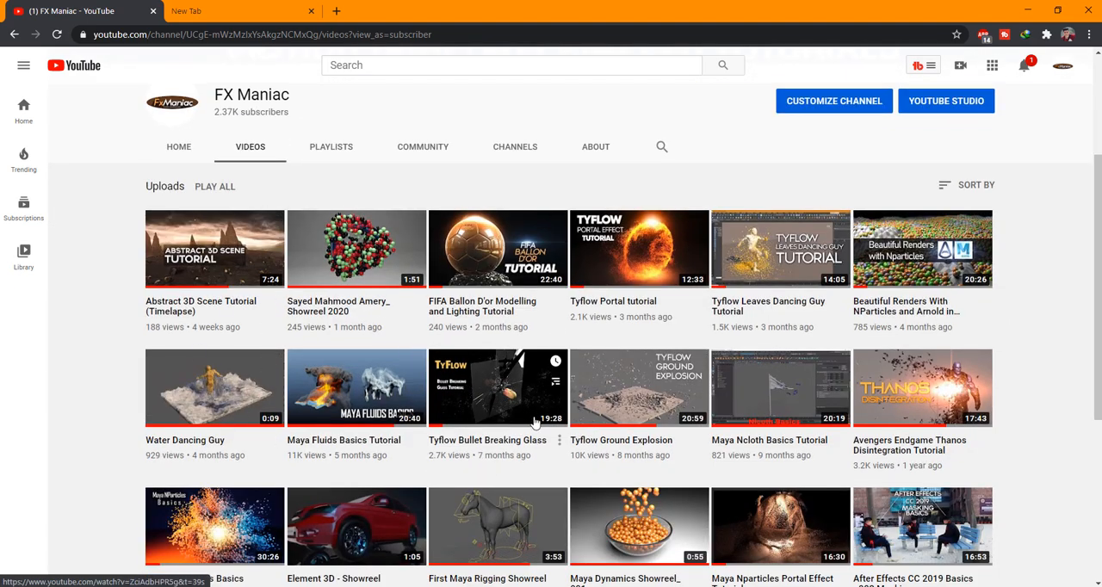
mouse_move(554, 382)
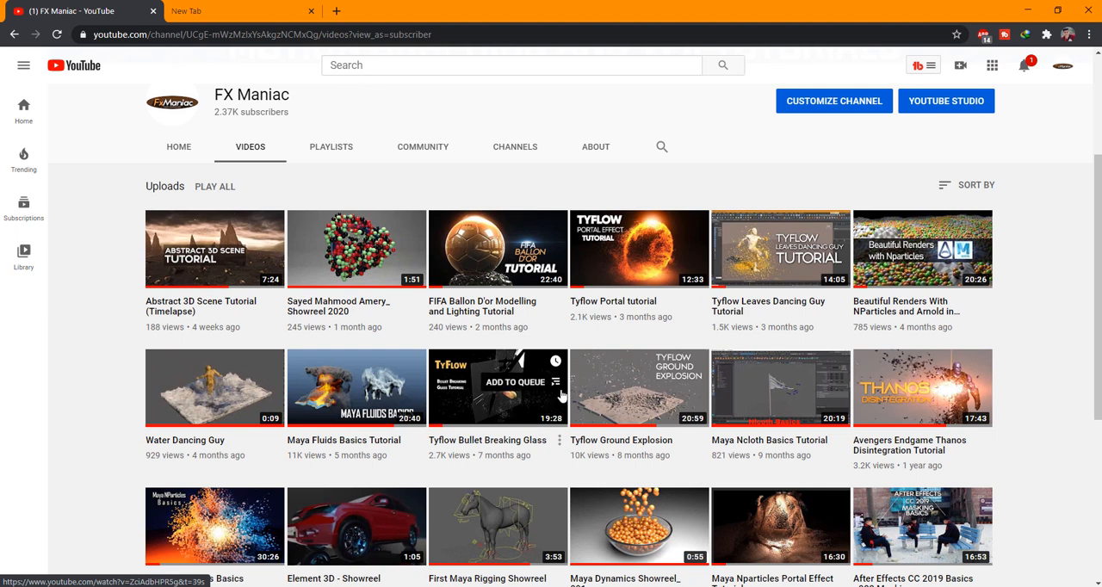
mouse_move(159, 462)
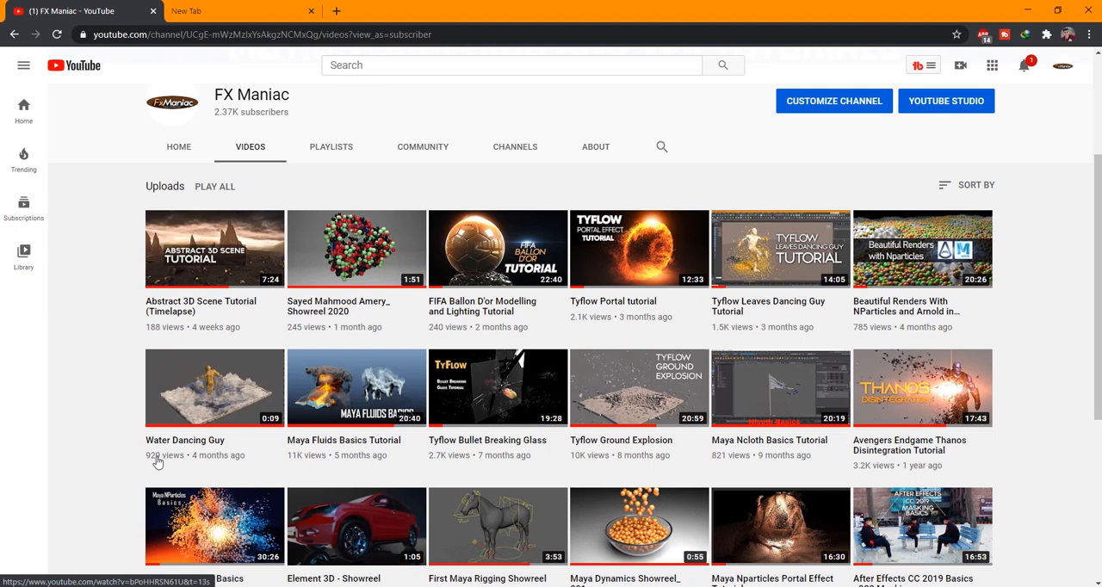
mouse_move(404, 372)
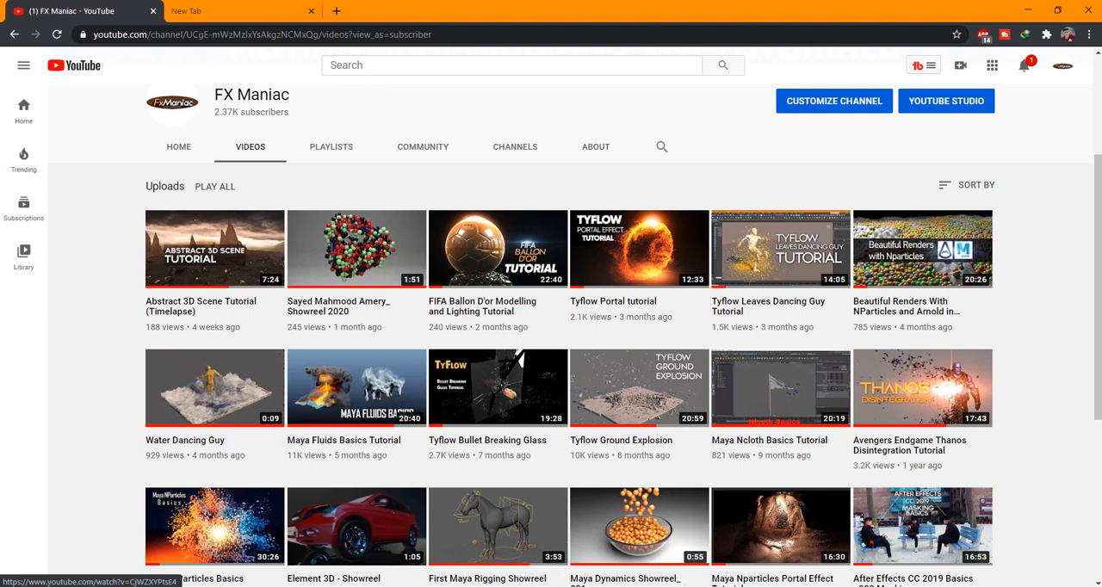
mouse_move(675, 549)
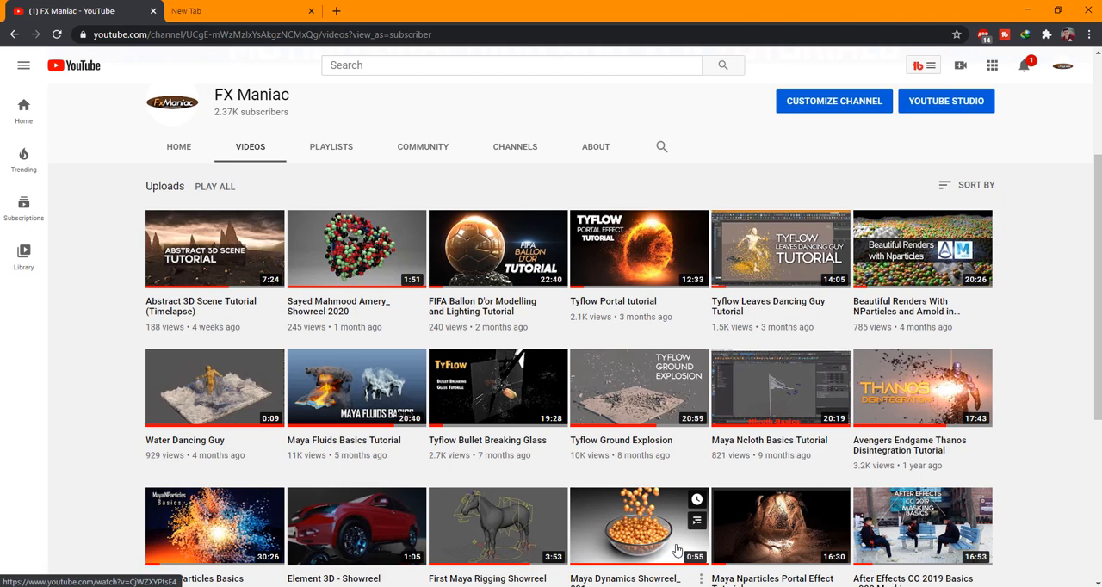